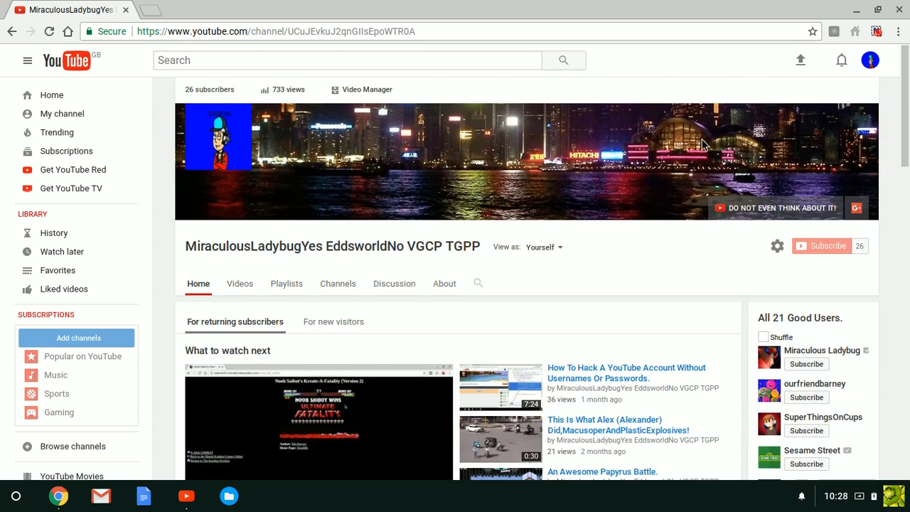
{"action": "mouse_move", "coordinate": [638, 266]}
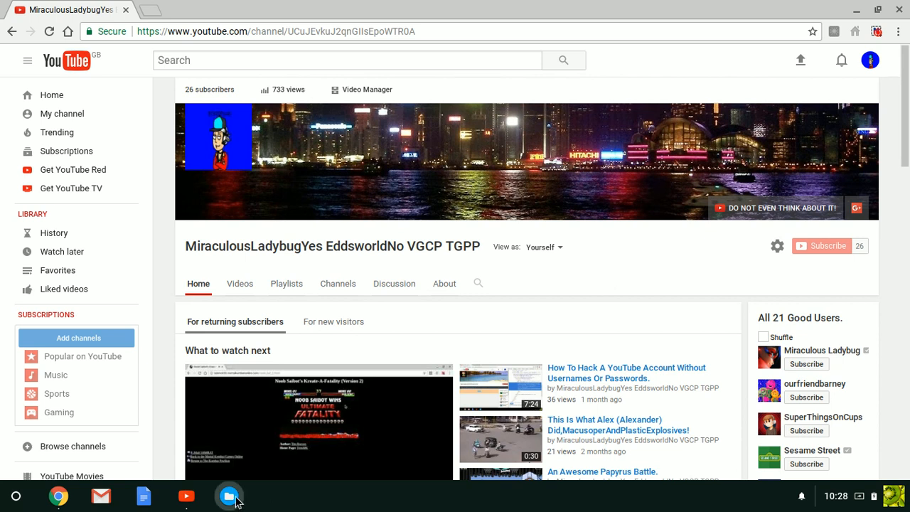
Go to YouTube's video upload page from the channel page.
{"action": "left_click", "coordinate": [229, 495]}
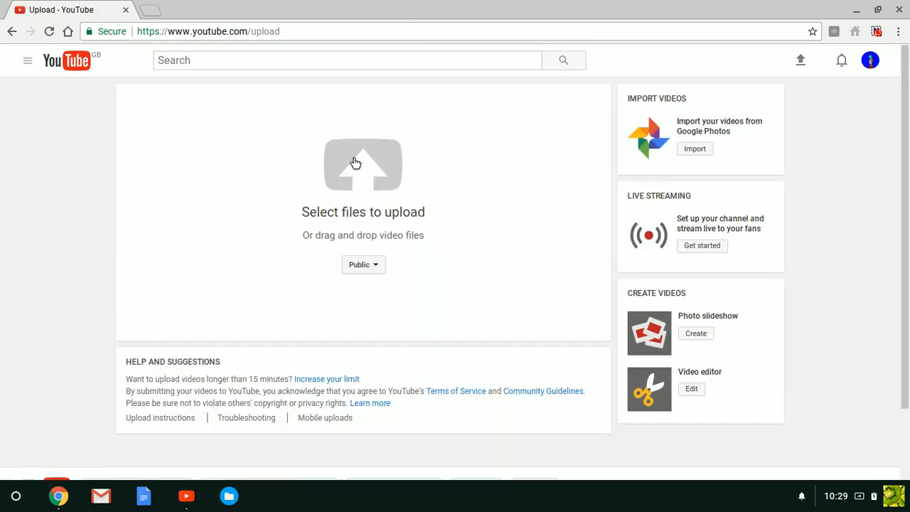
Choose Great News (Edited).mp4 from Downloads and start its upload.
{"action": "left_click", "coordinate": [362, 165]}
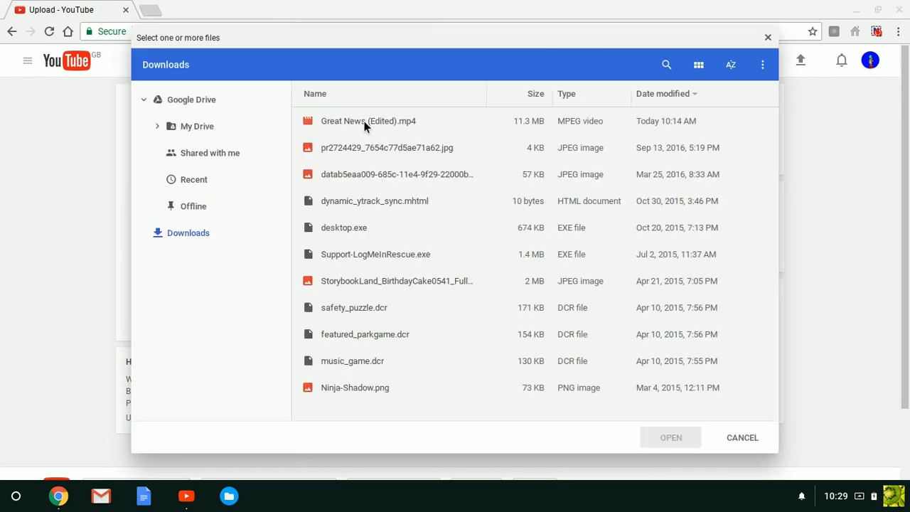
{"action": "left_click", "coordinate": [743, 437]}
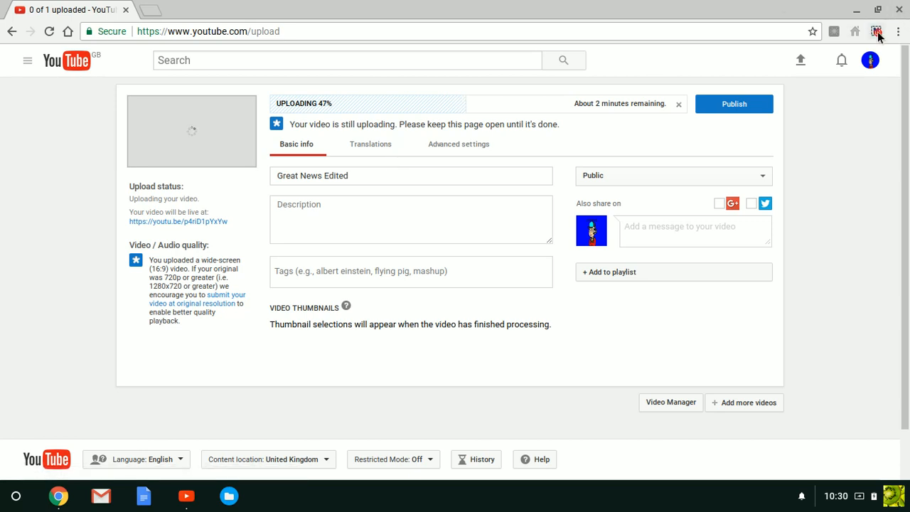
Wait on the upload page while Great News Edited uploads and processes.
{"action": "left_click", "coordinate": [877, 31]}
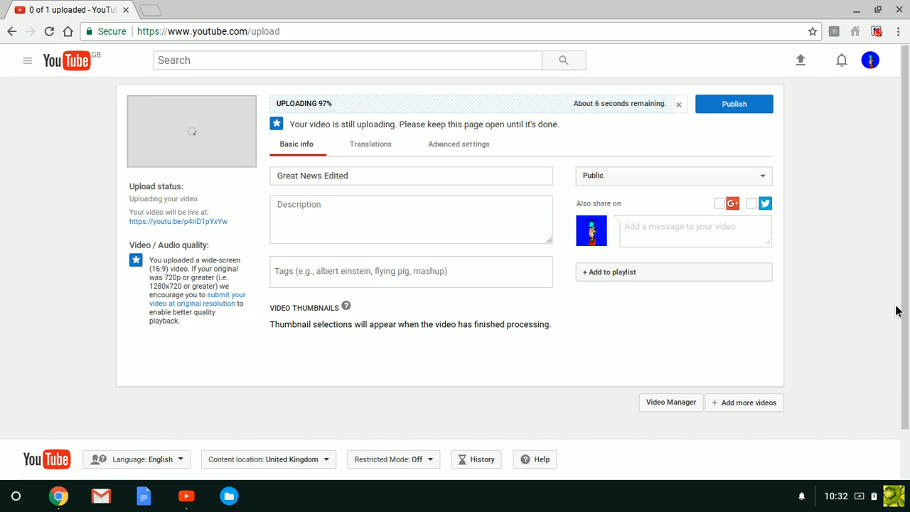
{"action": "mouse_move", "coordinate": [825, 243]}
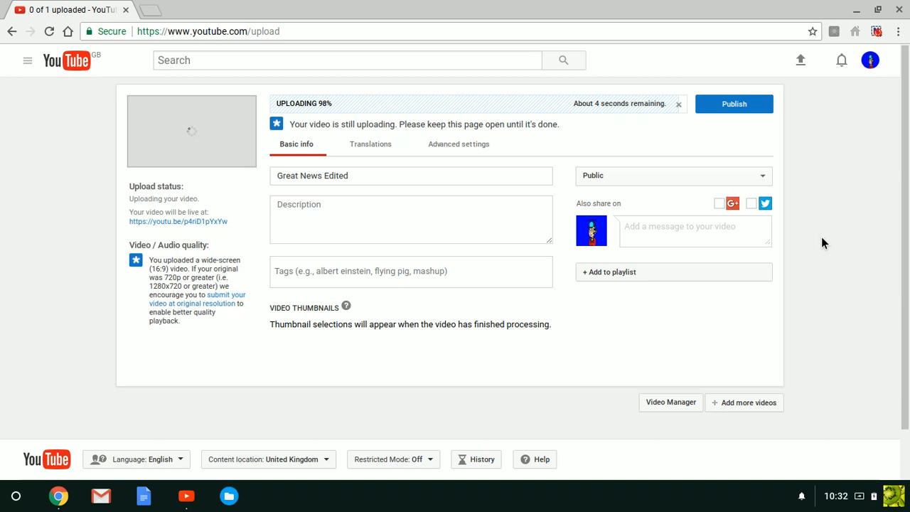
{"action": "mouse_move", "coordinate": [679, 103]}
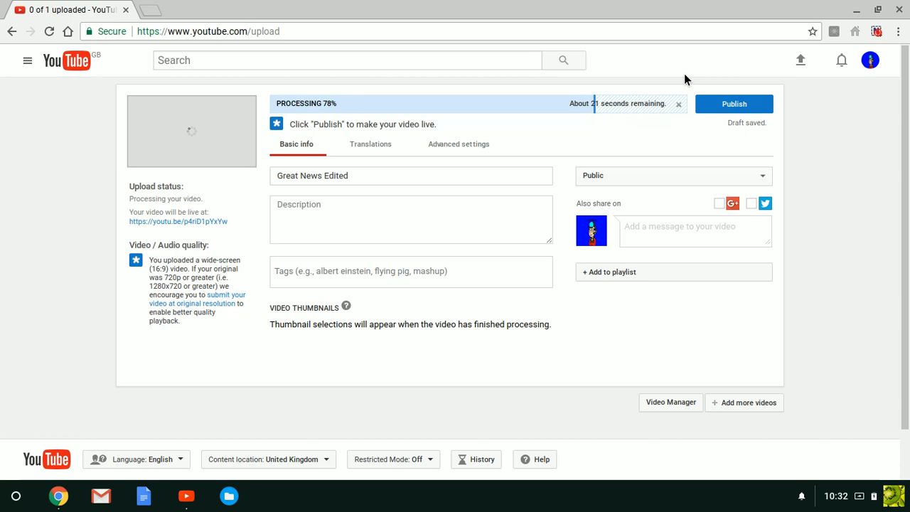
{"action": "mouse_move", "coordinate": [885, 31]}
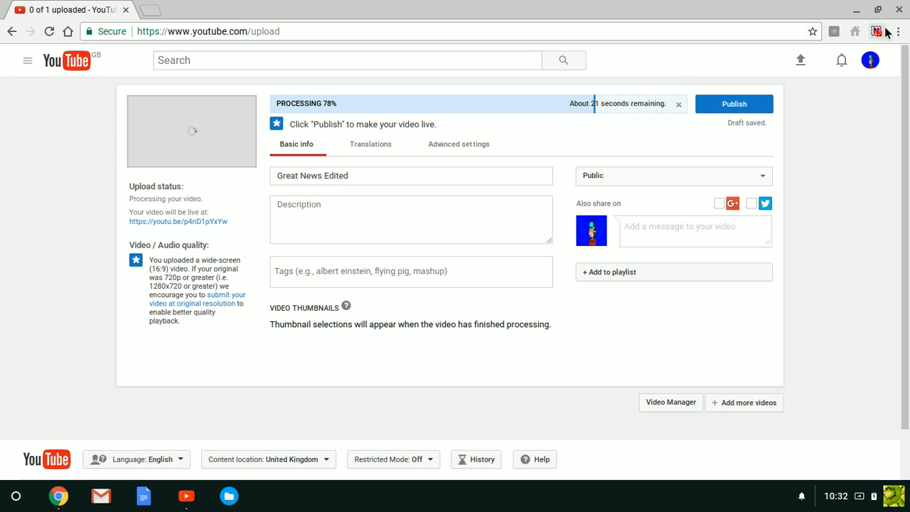
{"action": "left_click", "coordinate": [878, 31]}
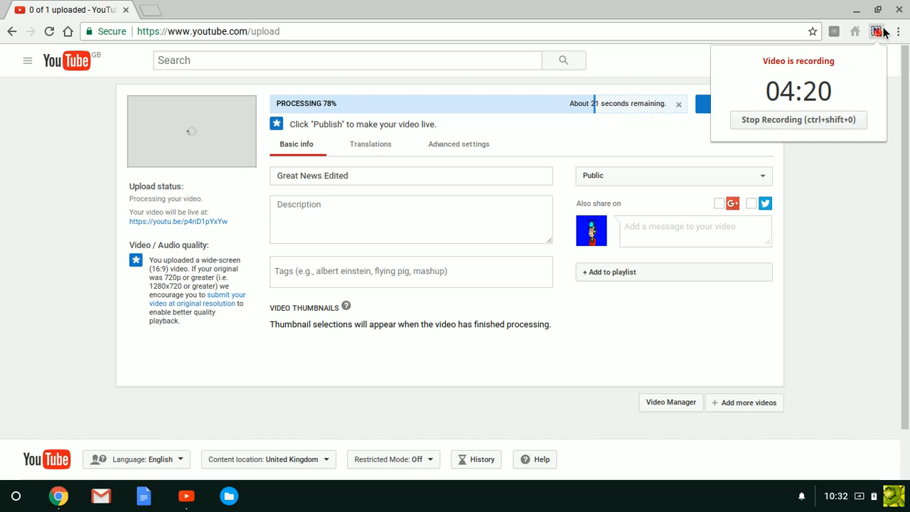
{"action": "mouse_move", "coordinate": [882, 159]}
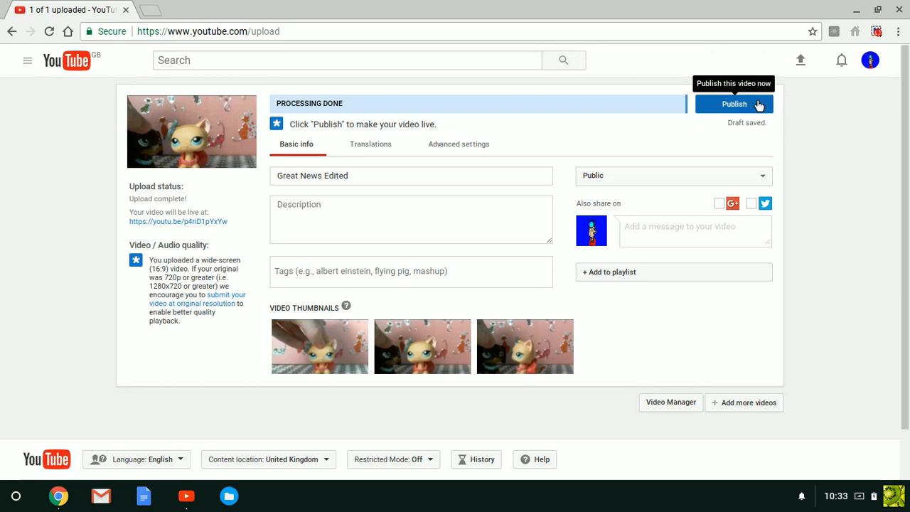
Publish Great News Edited, then start a new project in the video editor.
{"action": "left_click", "coordinate": [733, 104]}
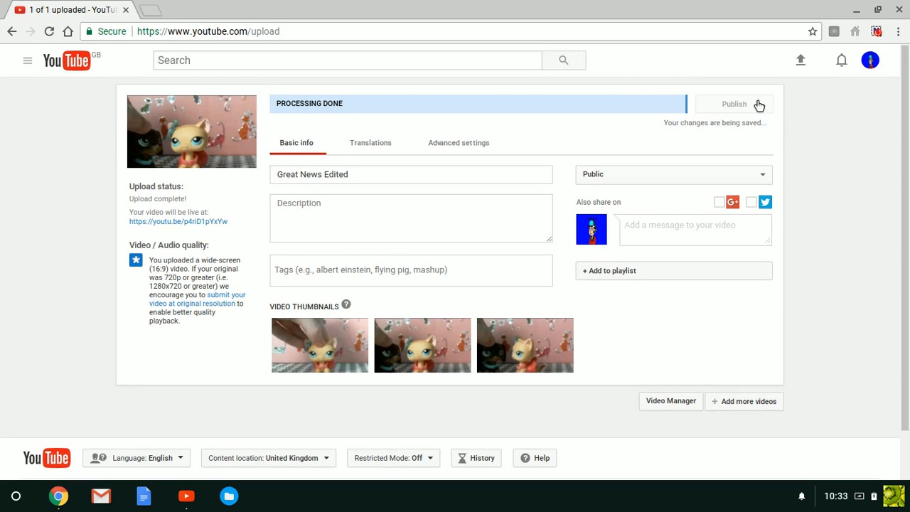
{"action": "left_click", "coordinate": [734, 104]}
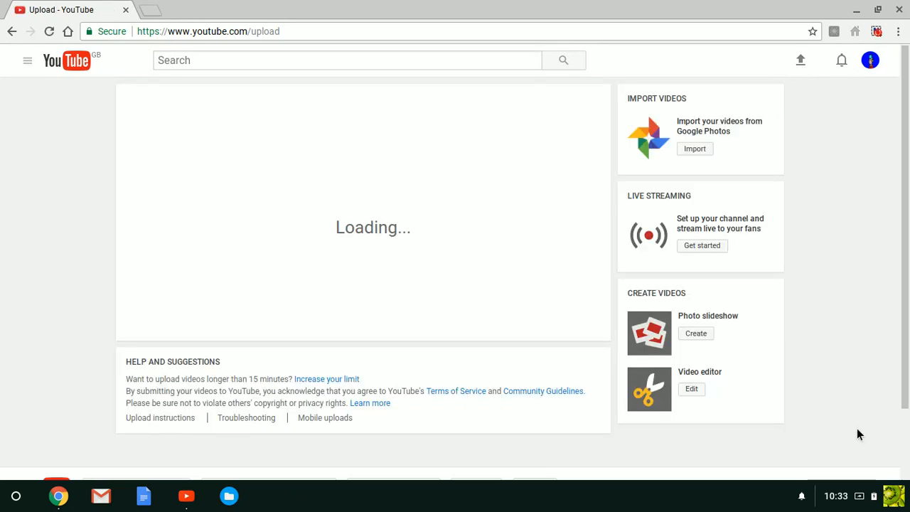
{"action": "left_click", "coordinate": [691, 389]}
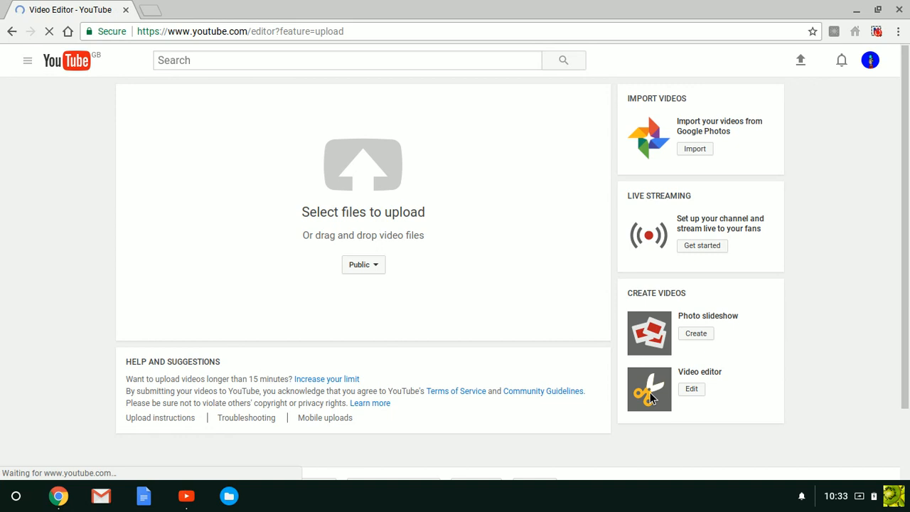
{"action": "left_click", "coordinate": [691, 389]}
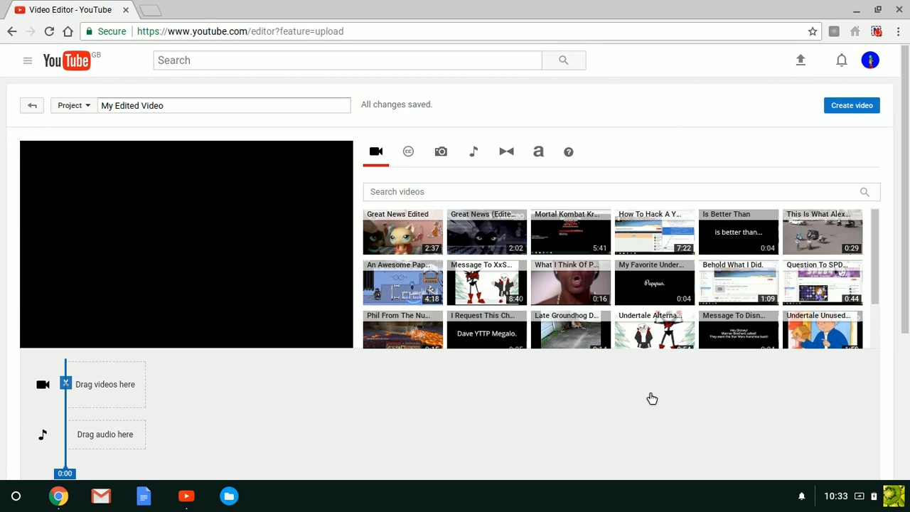
Place the Great News Edited clip on the timeline's video track and preview it.
{"action": "left_click_drag", "start_coordinate": [402, 233], "coordinate": [275, 301]}
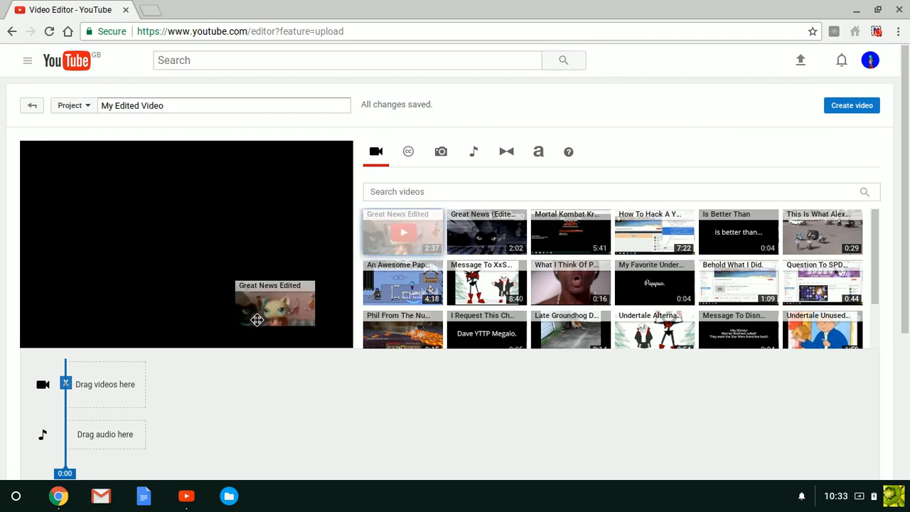
{"action": "left_click_drag", "start_coordinate": [274, 301], "coordinate": [105, 384]}
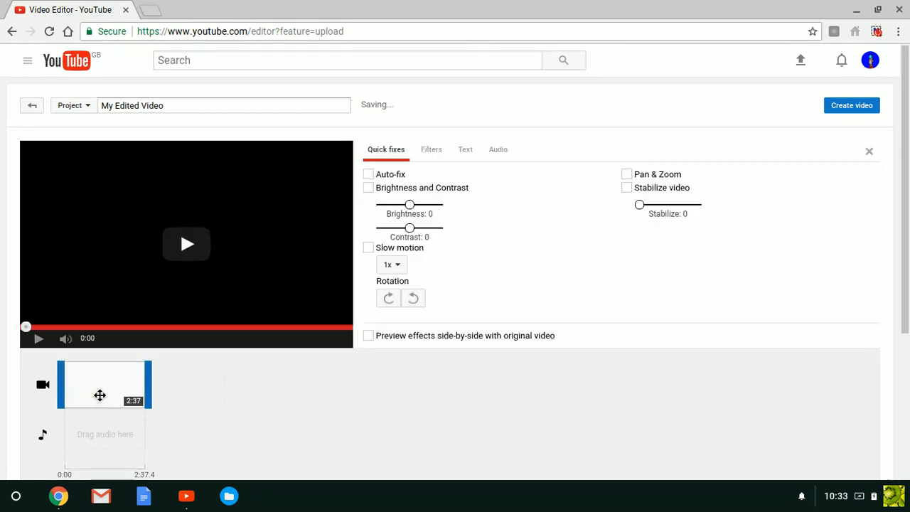
{"action": "left_click", "coordinate": [187, 244]}
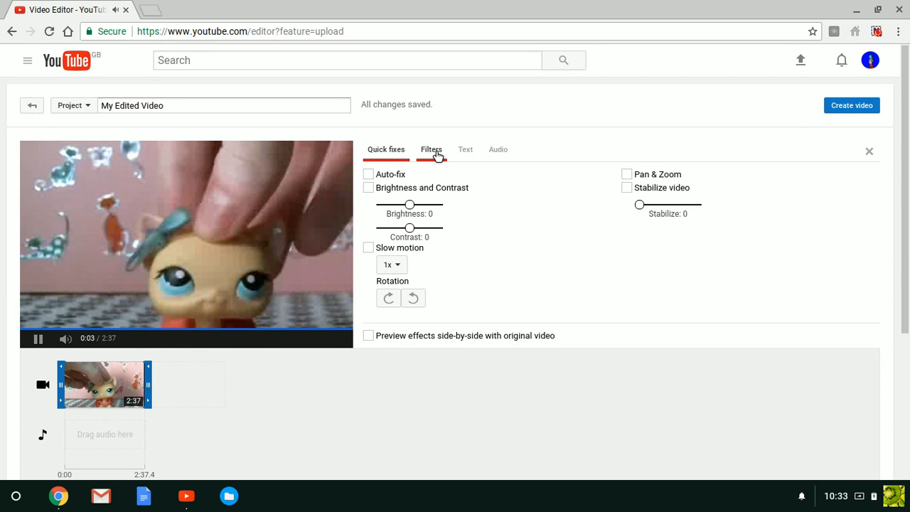
Apply the Cinemascope, Old-Fashioned and Lo-Fi filters to the clip, then return to the library.
{"action": "left_click", "coordinate": [431, 149]}
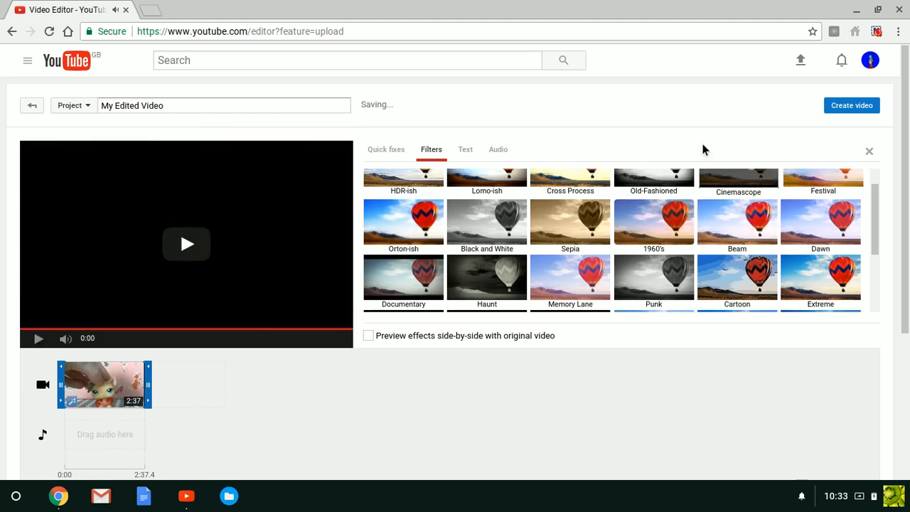
{"action": "left_click", "coordinate": [186, 245]}
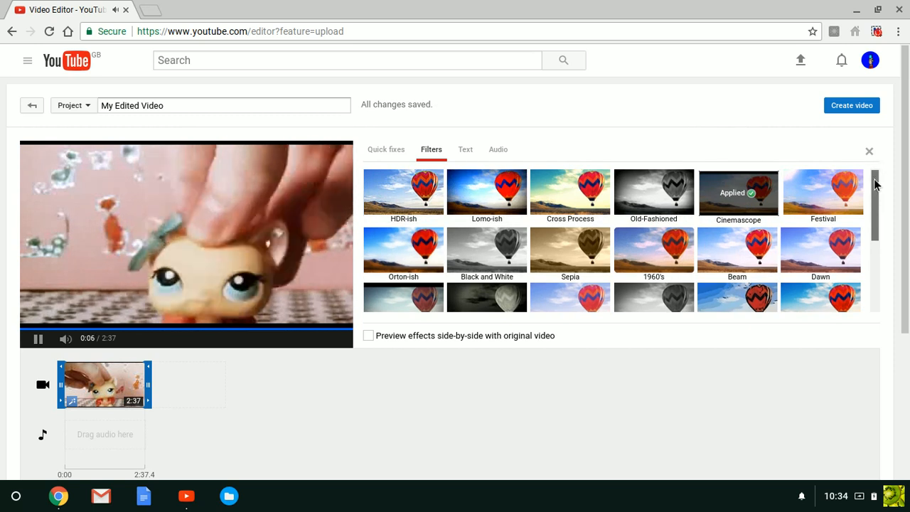
{"action": "left_click", "coordinate": [654, 185]}
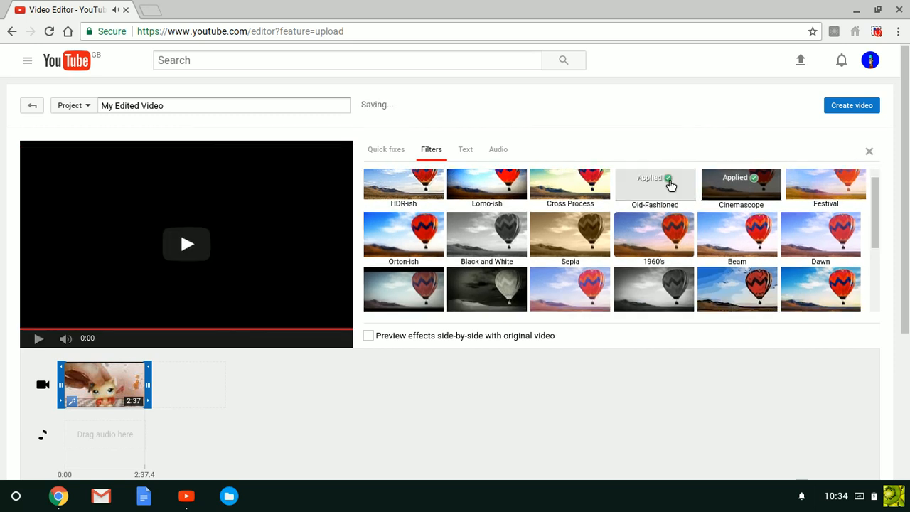
{"action": "left_click", "coordinate": [186, 244]}
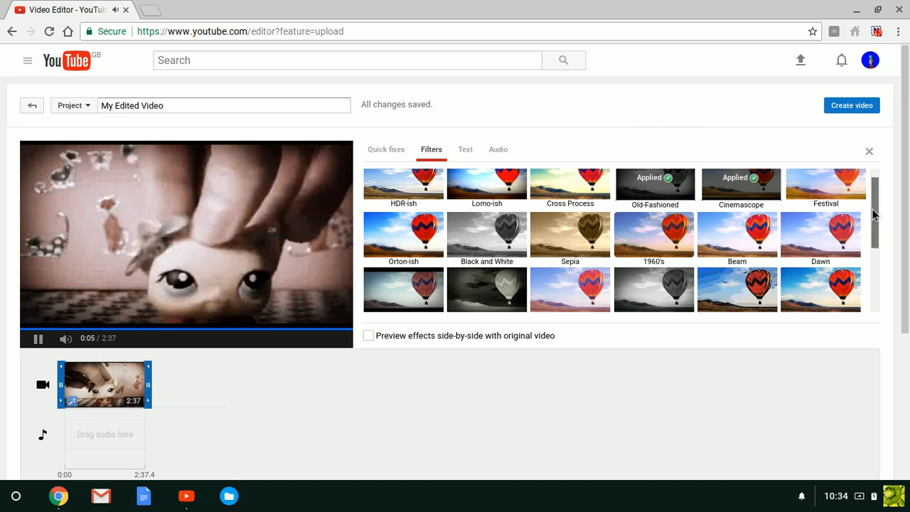
{"action": "scroll", "scroll_direction": "down", "scroll_amount": 3}
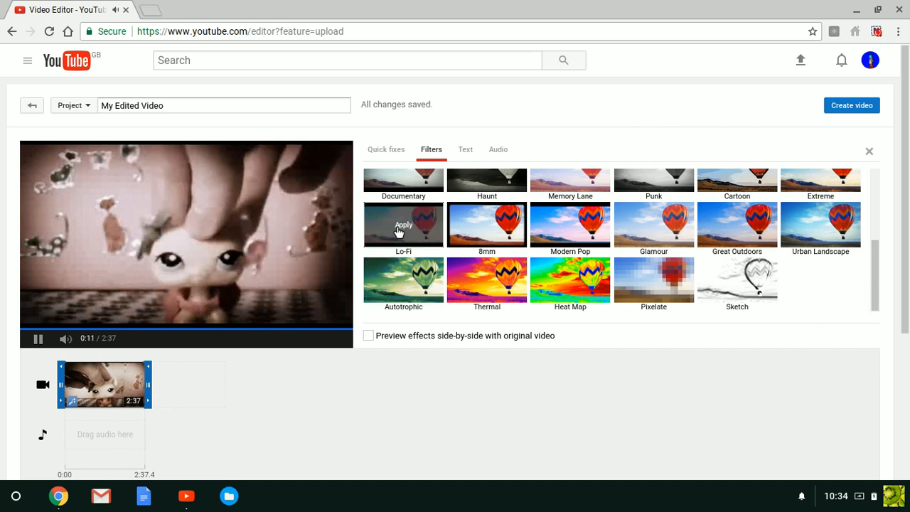
{"action": "left_click", "coordinate": [404, 225]}
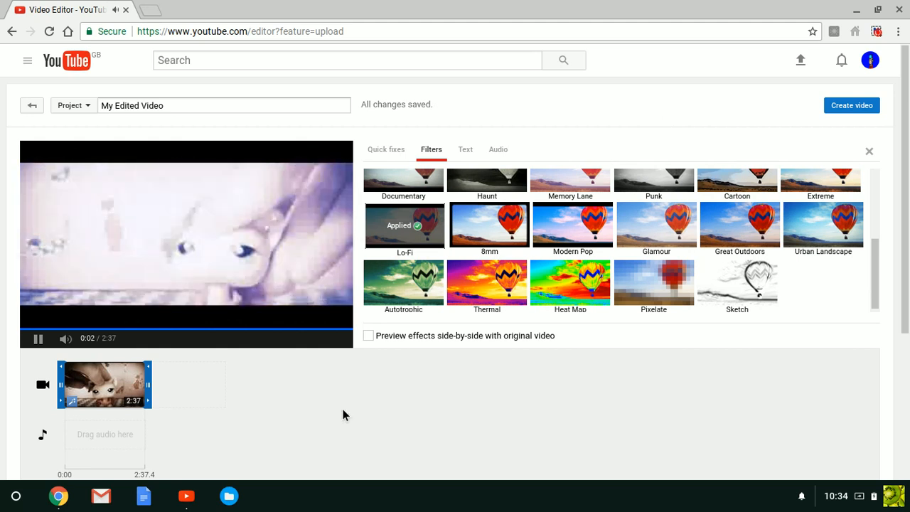
{"action": "left_click", "coordinate": [375, 151]}
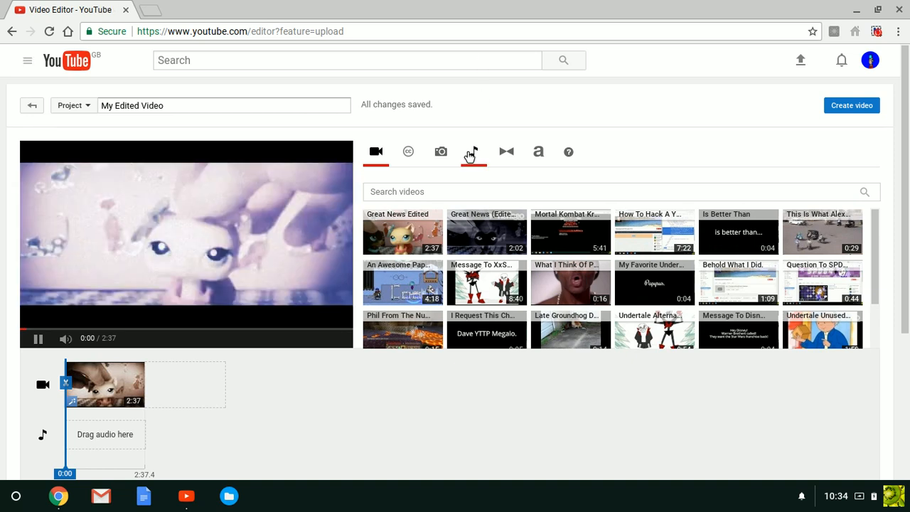
Filter the audio library to Jazz tracks and add Mid Town Blues by Ray Davies.
{"action": "left_click", "coordinate": [472, 151]}
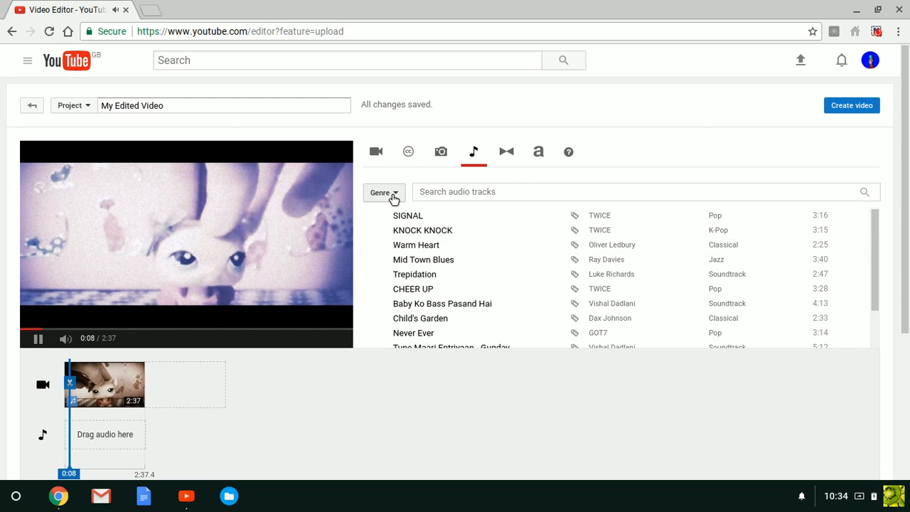
{"action": "left_click", "coordinate": [384, 192]}
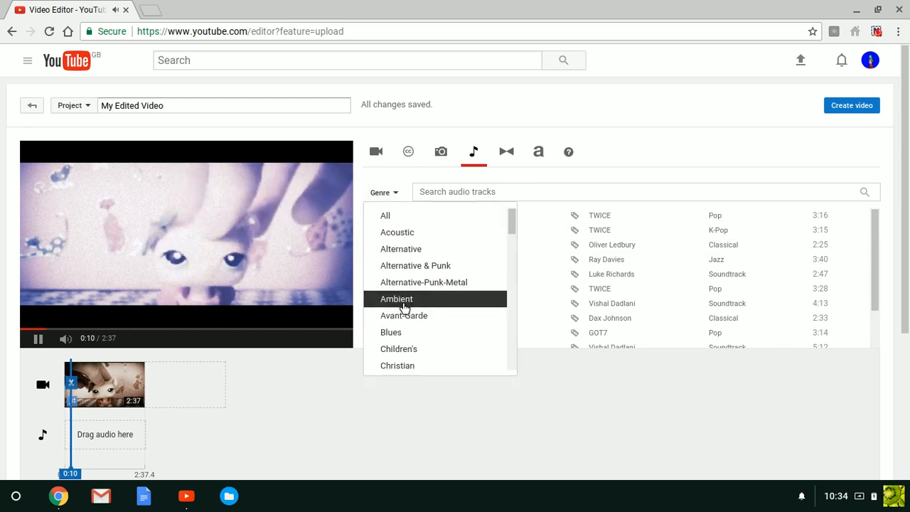
{"action": "mouse_move", "coordinate": [426, 348]}
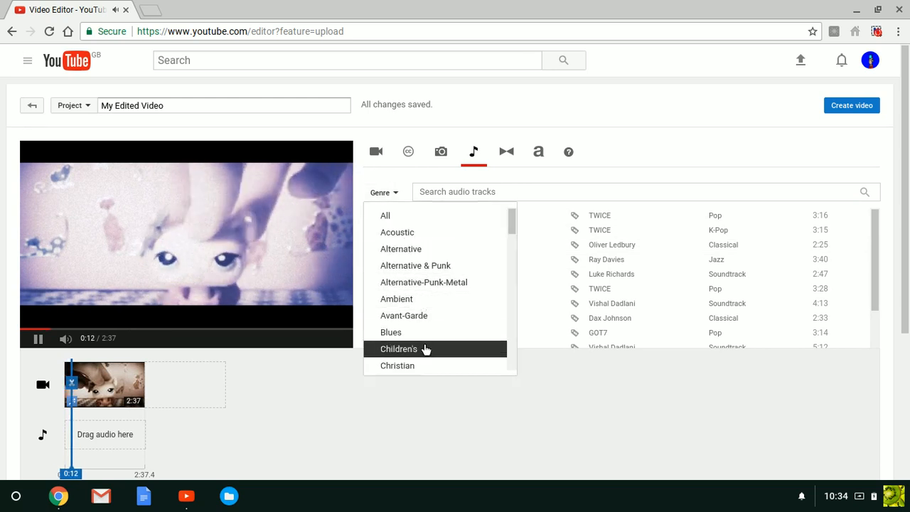
{"action": "scroll", "scroll_direction": "down", "scroll_amount": 3}
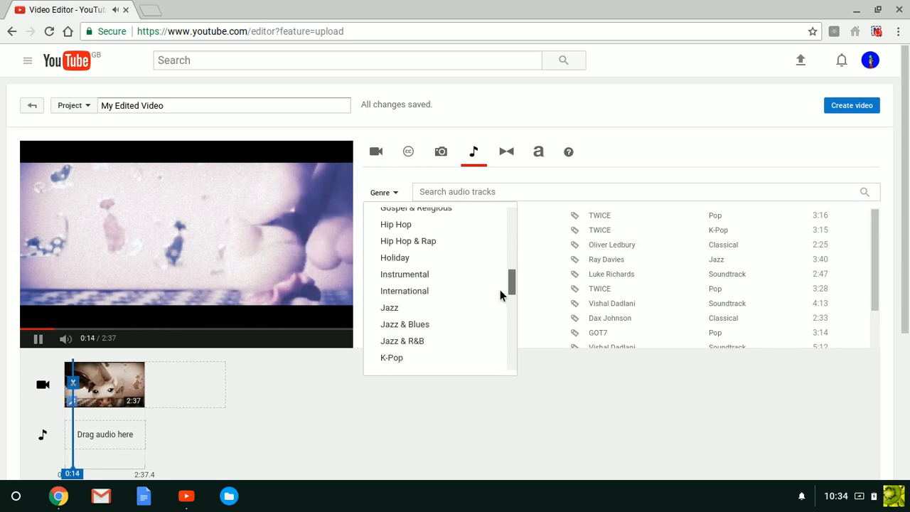
{"action": "left_click", "coordinate": [390, 307]}
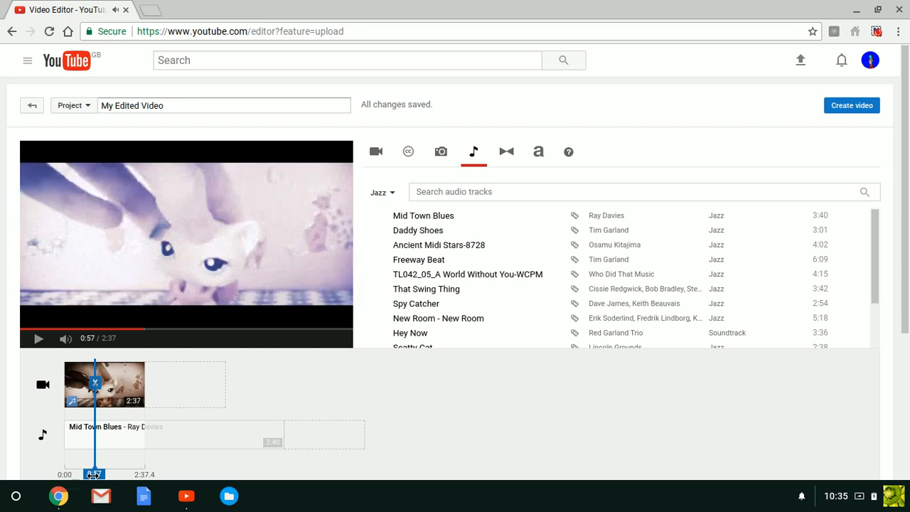
Trim the Great News Edited clip down to 32 seconds.
{"action": "left_click", "coordinate": [39, 338]}
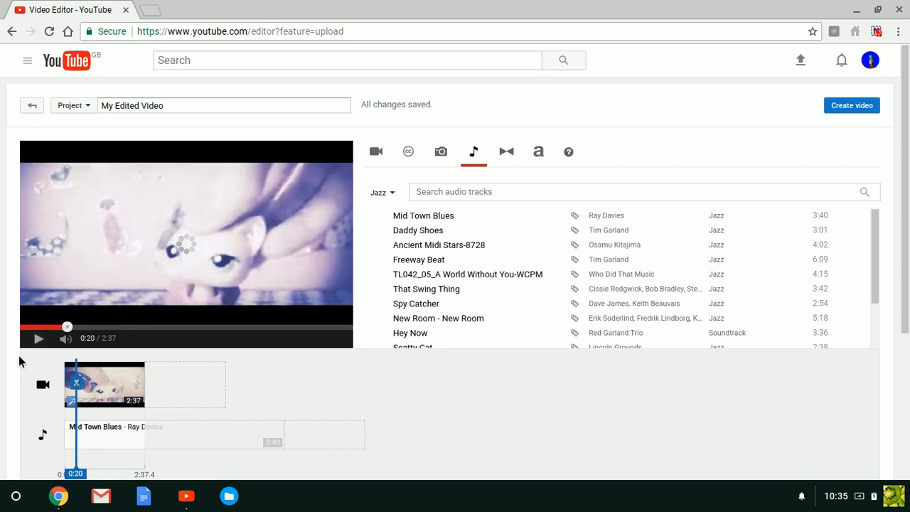
{"action": "left_click", "coordinate": [38, 338]}
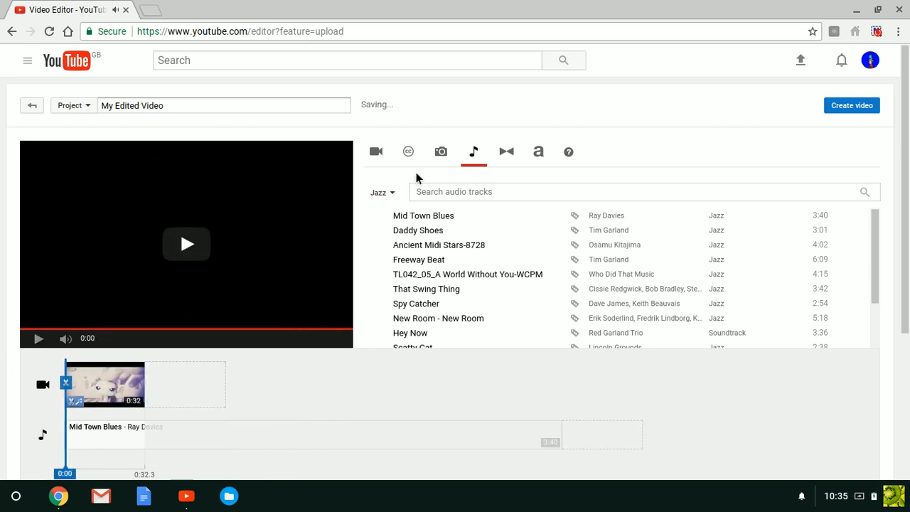
Search the Creative Commons library for 'explosion' clips to add after the first clip.
{"action": "left_click", "coordinate": [408, 150]}
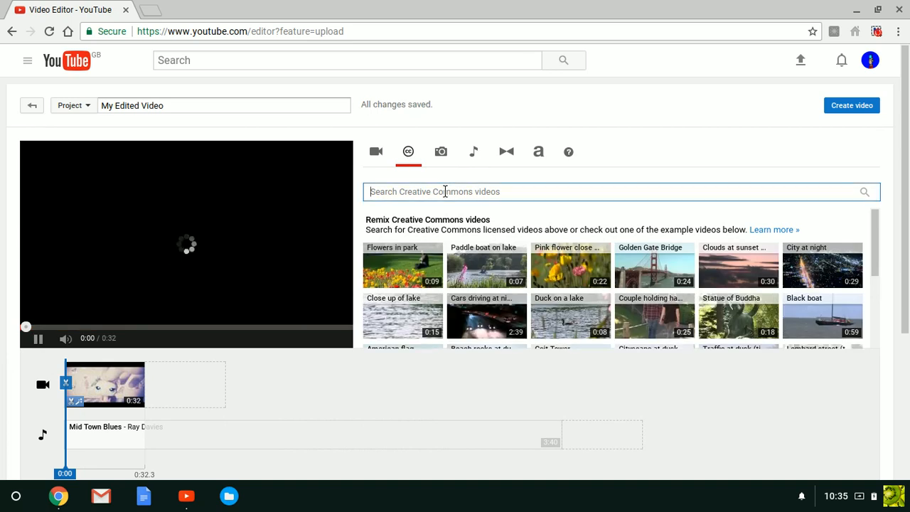
{"action": "type", "text": "explosion"}
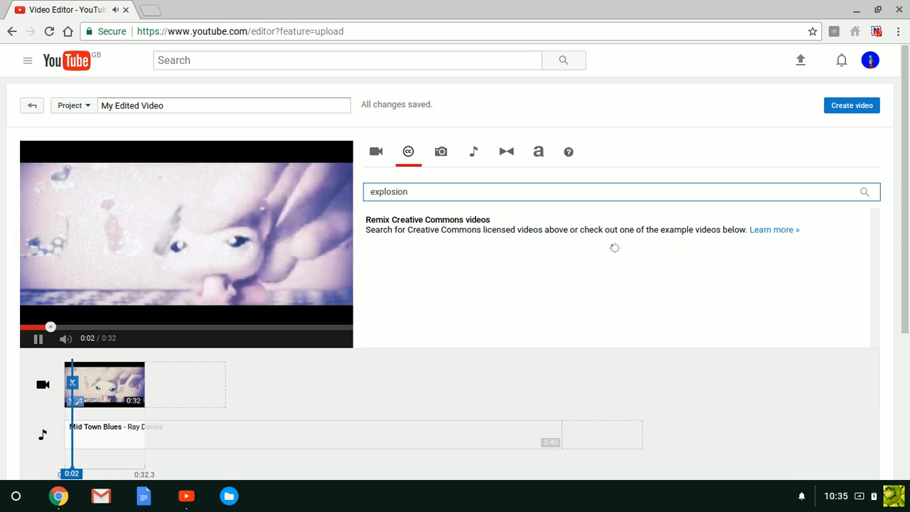
{"action": "key", "text": "enter"}
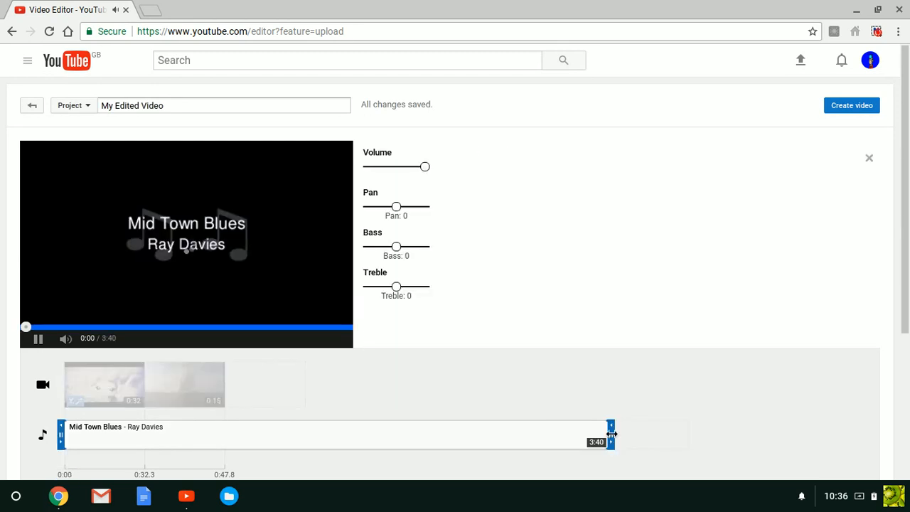
Shorten the Mid Town Blues audio so it ends at 32 seconds.
{"action": "left_click_drag", "start_coordinate": [612, 434], "coordinate": [143, 440]}
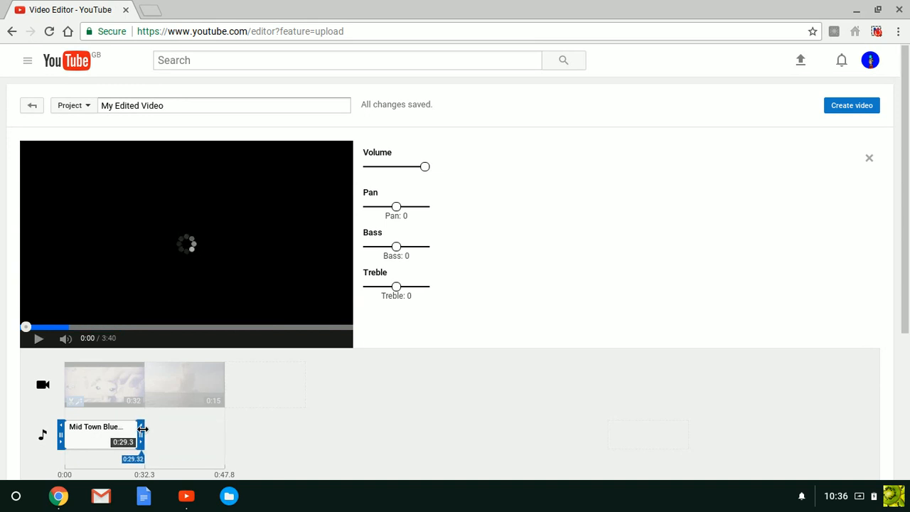
{"action": "left_click_drag", "start_coordinate": [139, 441], "coordinate": [145, 440]}
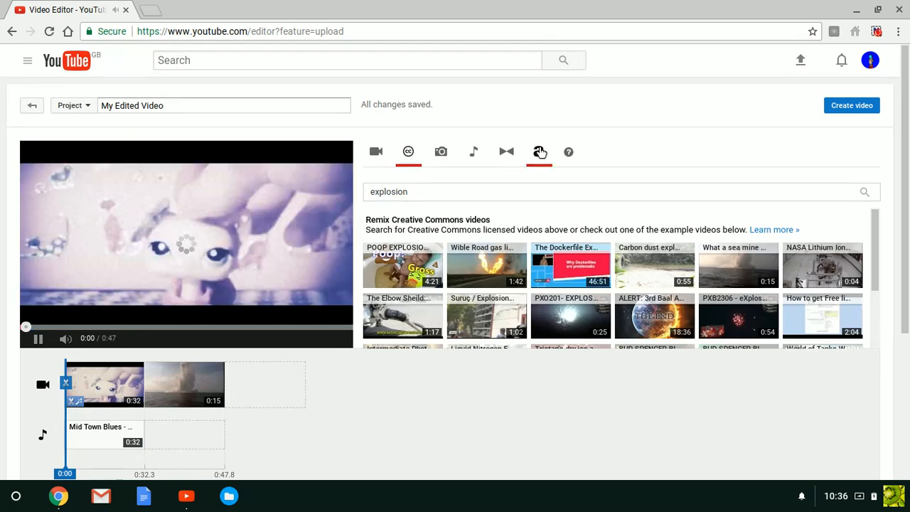
{"action": "left_click", "coordinate": [537, 150]}
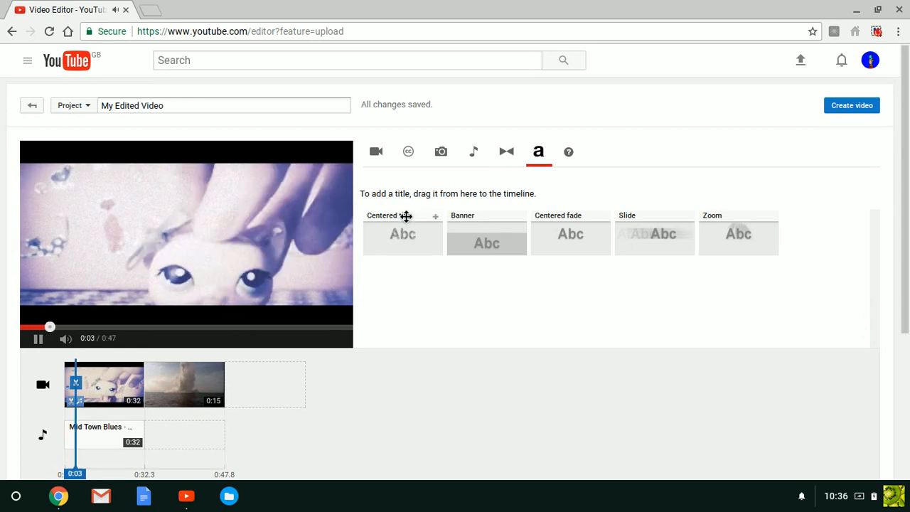
Add an X-Small centered title after the explosion clip about a new webcam.
{"action": "left_click_drag", "start_coordinate": [402, 234], "coordinate": [267, 384]}
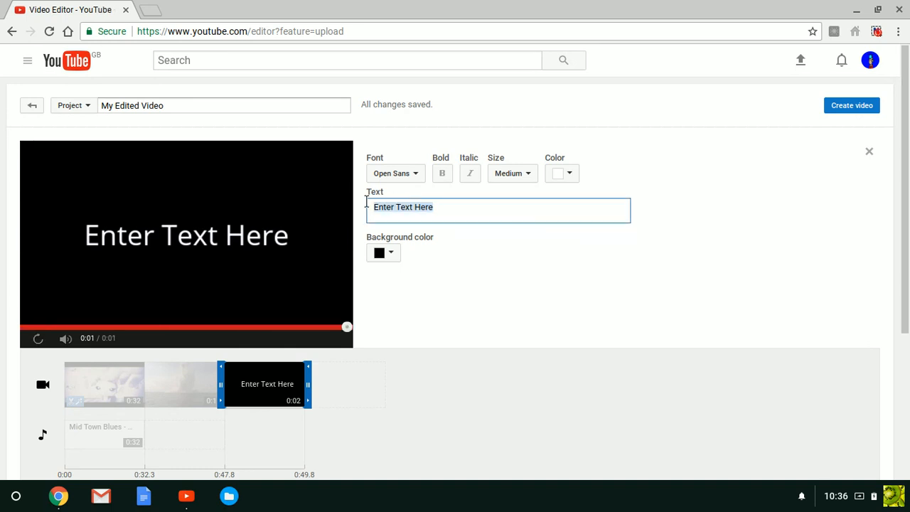
{"action": "type", "text": "MacusoperAndTNT did get"}
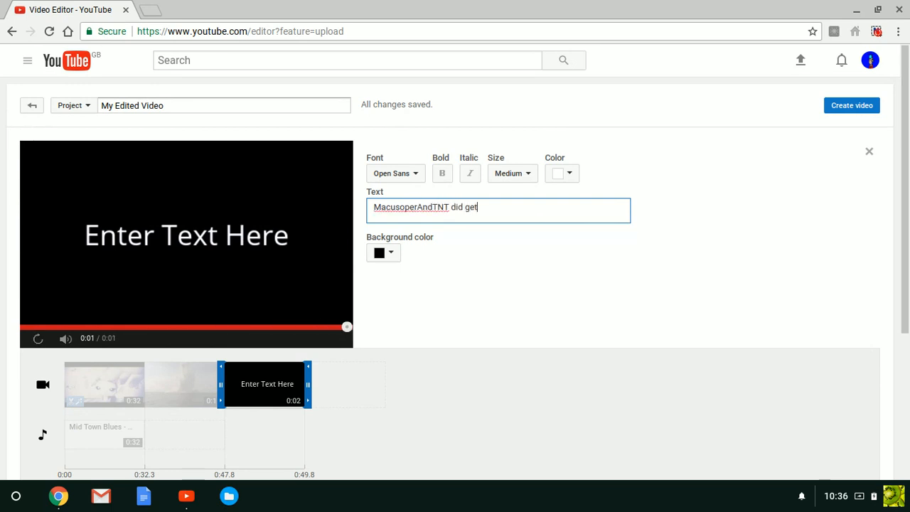
{"action": "type", "text": "a new webcam."}
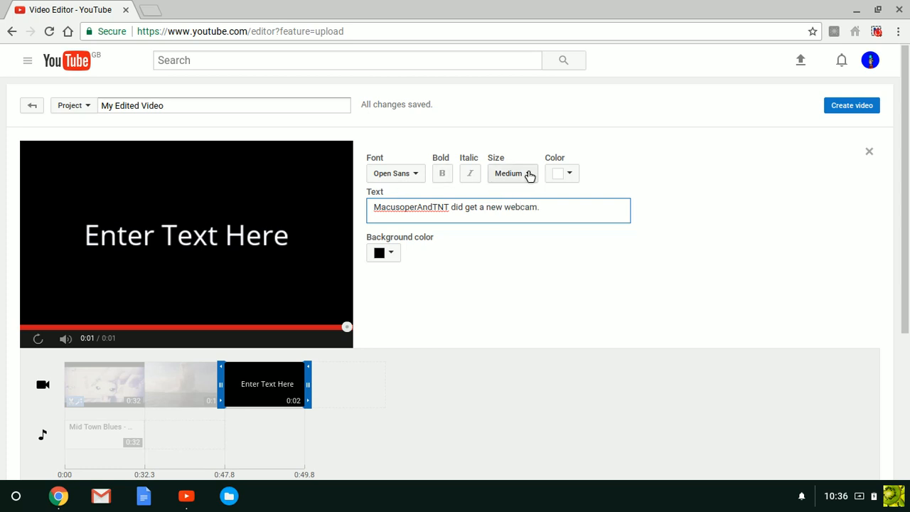
{"action": "left_click", "coordinate": [512, 173]}
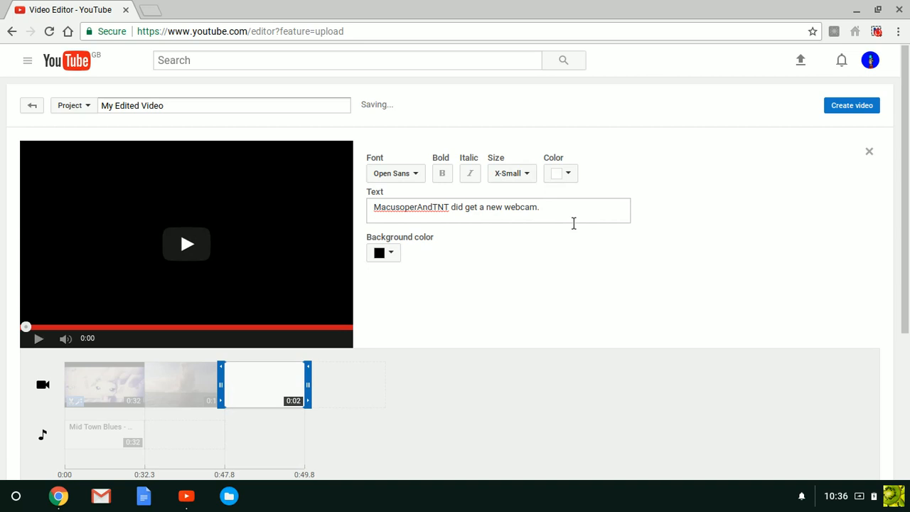
Finish the title's second line 'But that will not stop her vids editied.' and close the editor.
{"action": "type", "text": "B"}
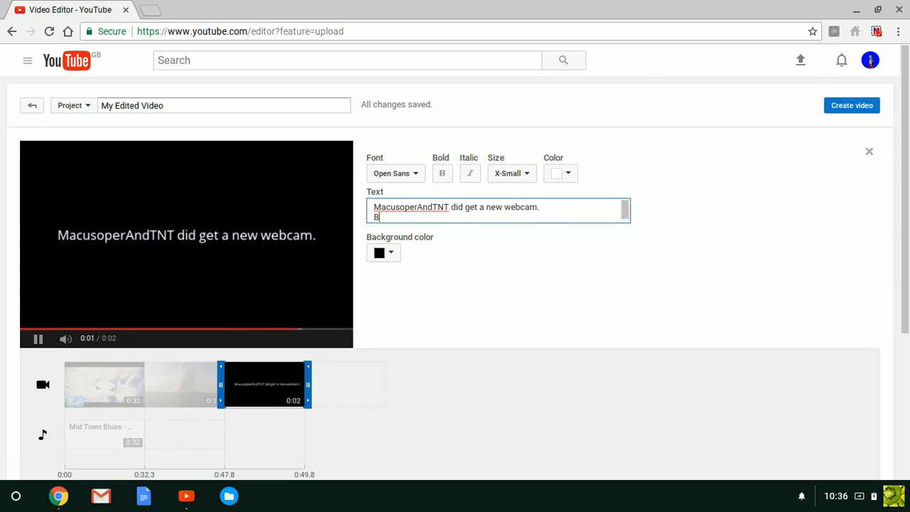
{"action": "type", "text": "ut t"}
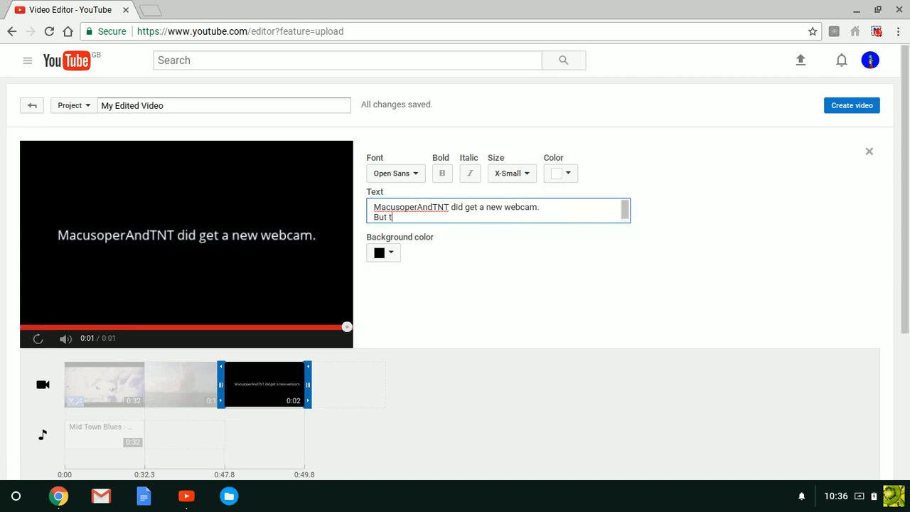
{"action": "type", "text": "hat will"}
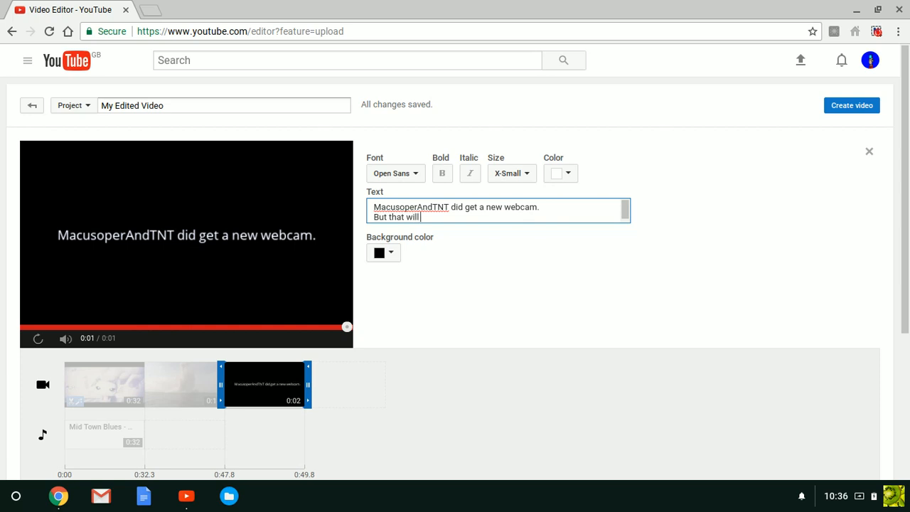
{"action": "type", "text": "not stop"}
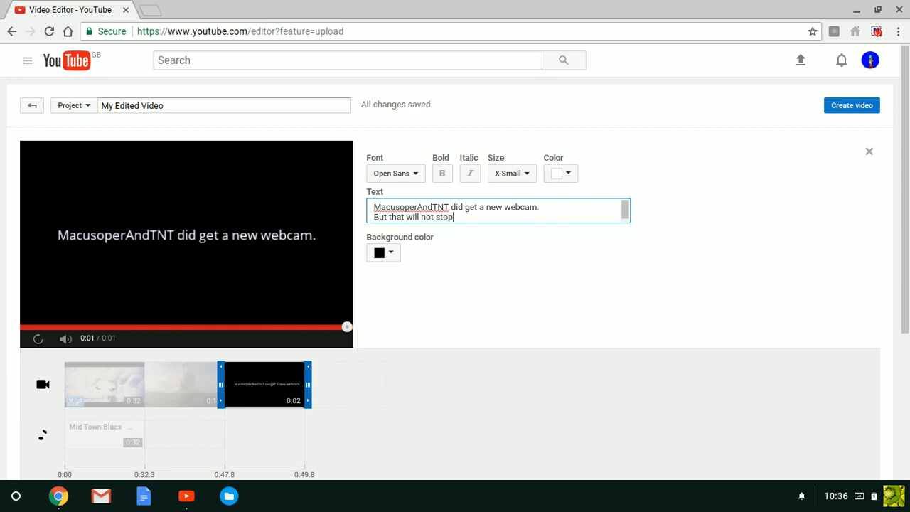
{"action": "type", "text": "her vids from being"}
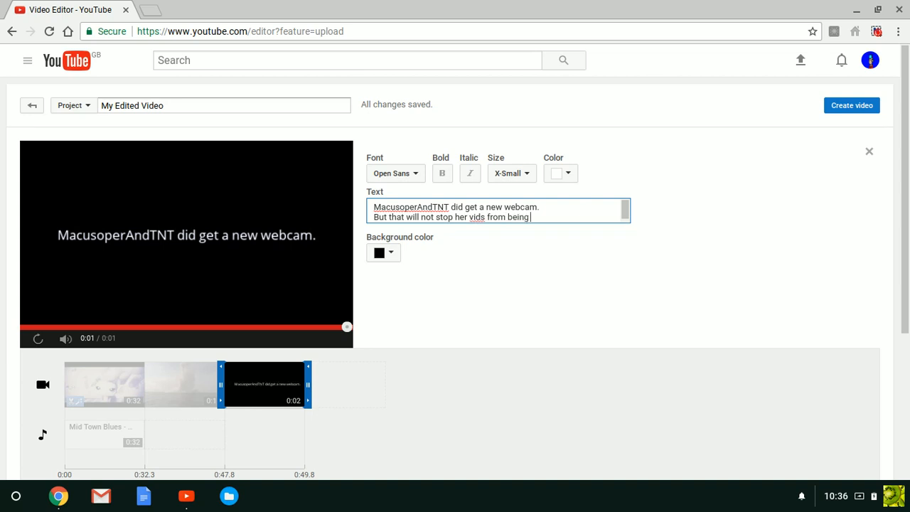
{"action": "type", "text": "editied."}
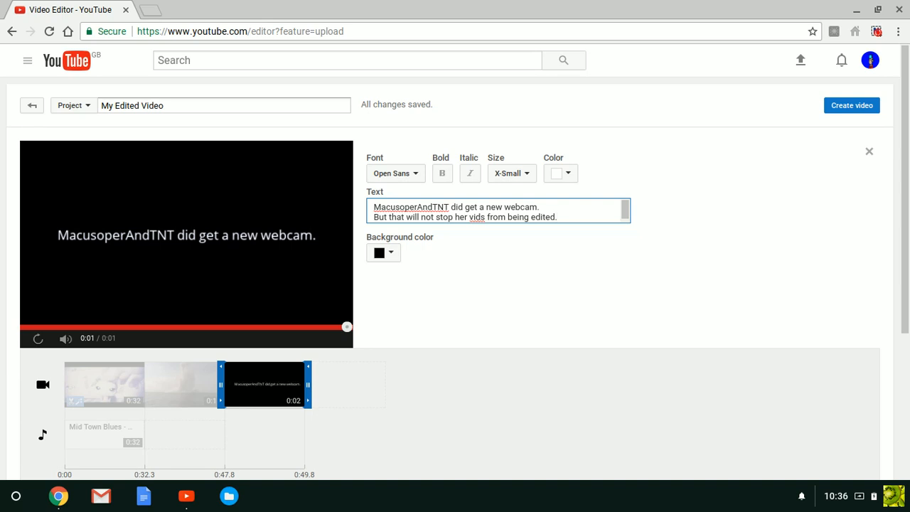
{"action": "left_click", "coordinate": [37, 339]}
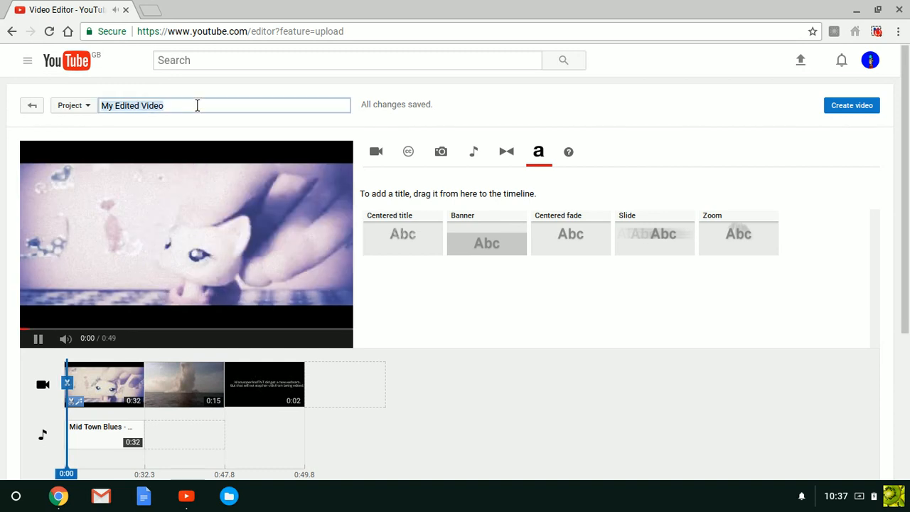
Rename the project 'Great News (Edited).' and create it as a new video.
{"action": "type", "text": "Great News (Edited)."}
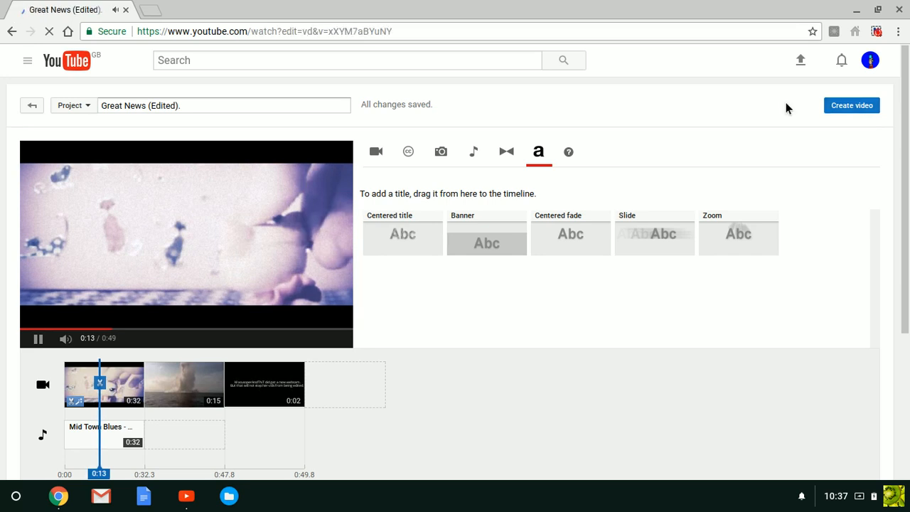
{"action": "left_click", "coordinate": [850, 105]}
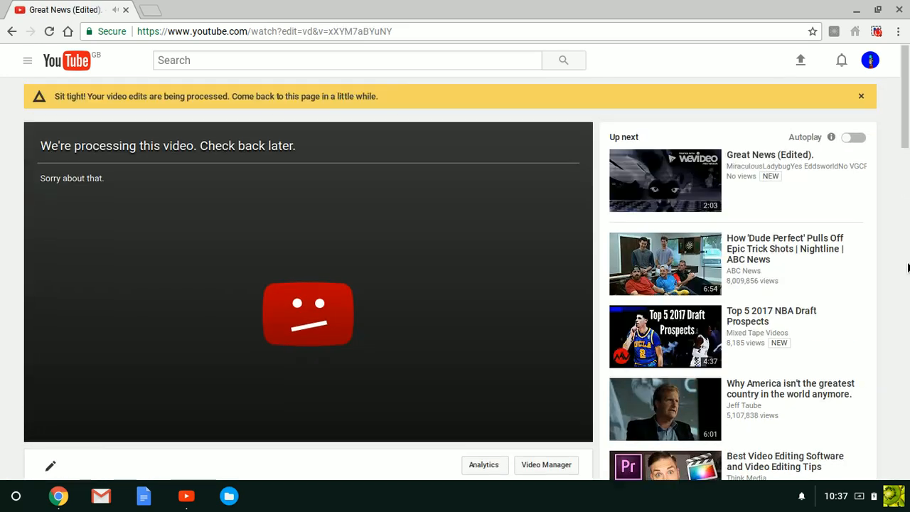
Go from the processing page to the channel's list of uploaded videos.
{"action": "scroll", "scroll_direction": "down", "scroll_amount": 3}
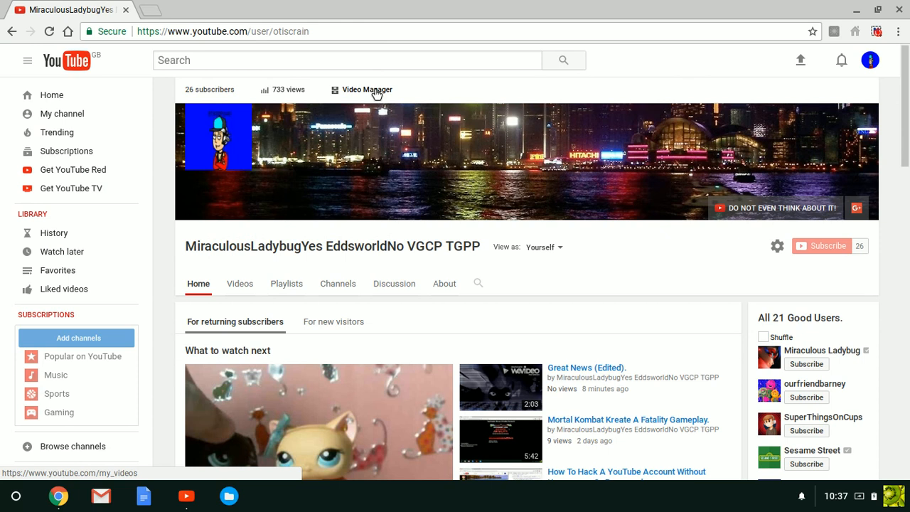
{"action": "left_click", "coordinate": [367, 90]}
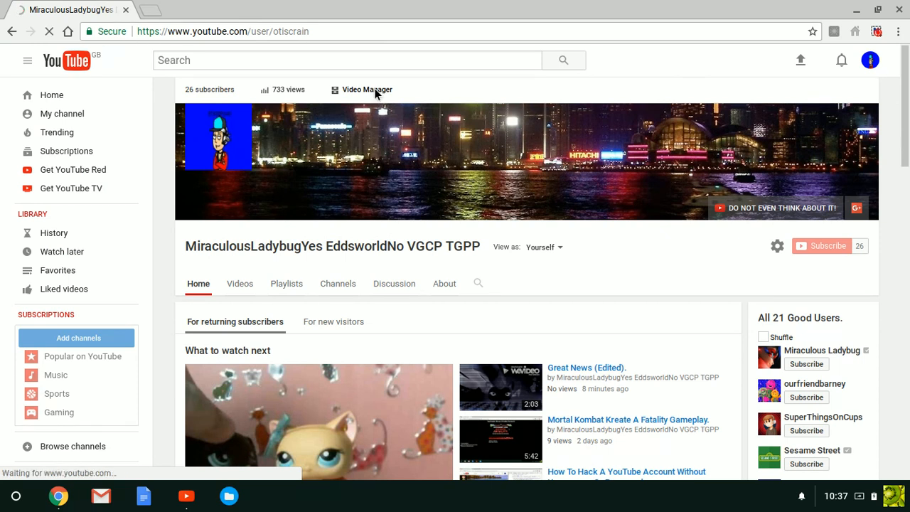
Check the two older Great News copies and permanently delete them.
{"action": "left_click", "coordinate": [367, 90]}
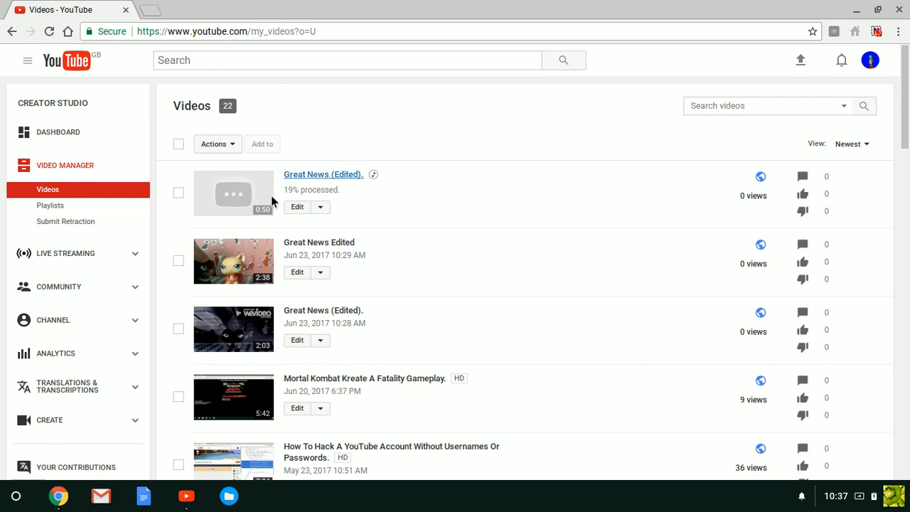
{"action": "left_click", "coordinate": [179, 261]}
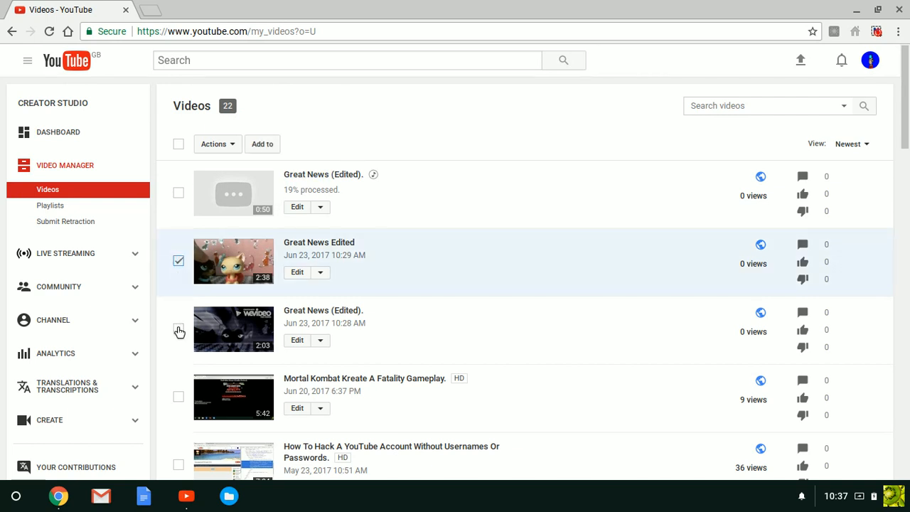
{"action": "left_click", "coordinate": [216, 144]}
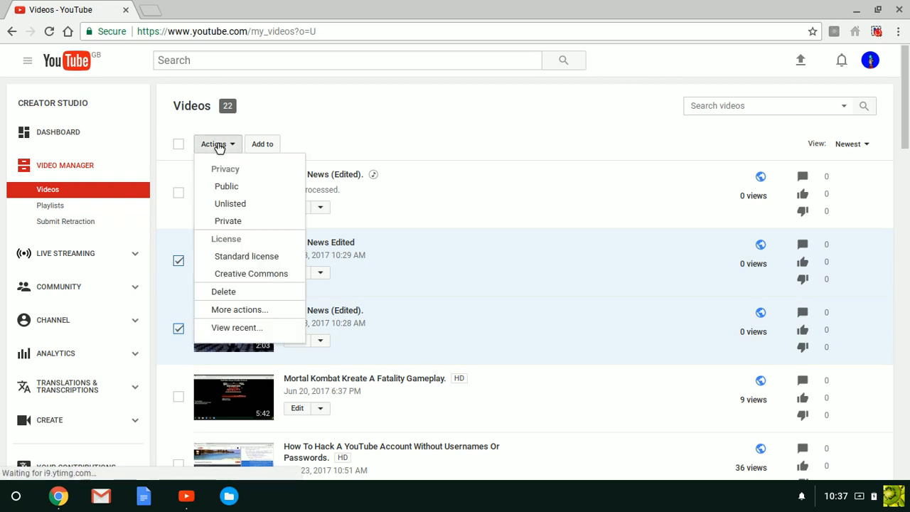
{"action": "left_click", "coordinate": [224, 291]}
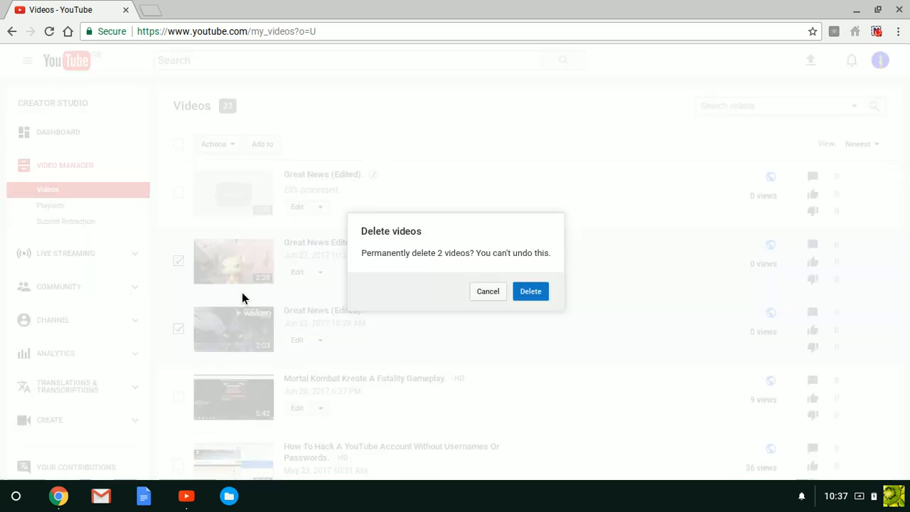
{"action": "left_click", "coordinate": [530, 290]}
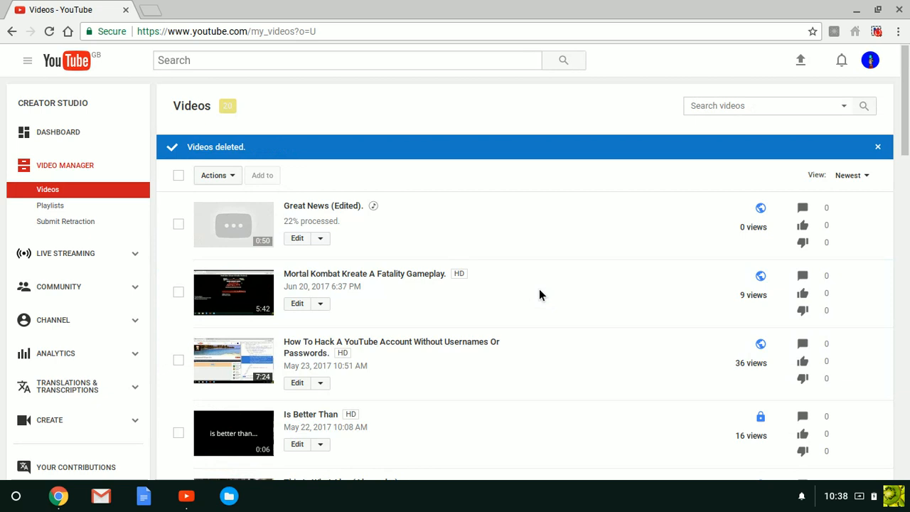
{"action": "mouse_move", "coordinate": [529, 169]}
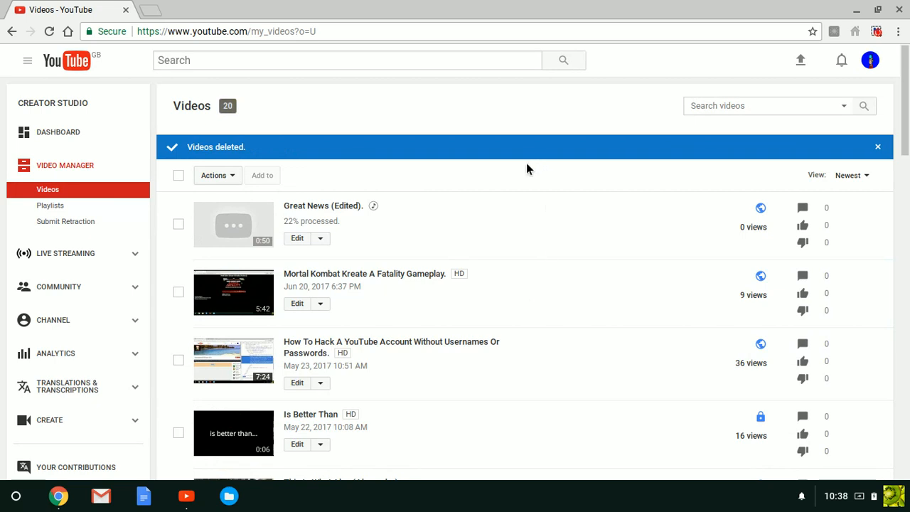
Go to the Info & Settings page of Great News (Edited).
{"action": "left_click", "coordinate": [323, 205]}
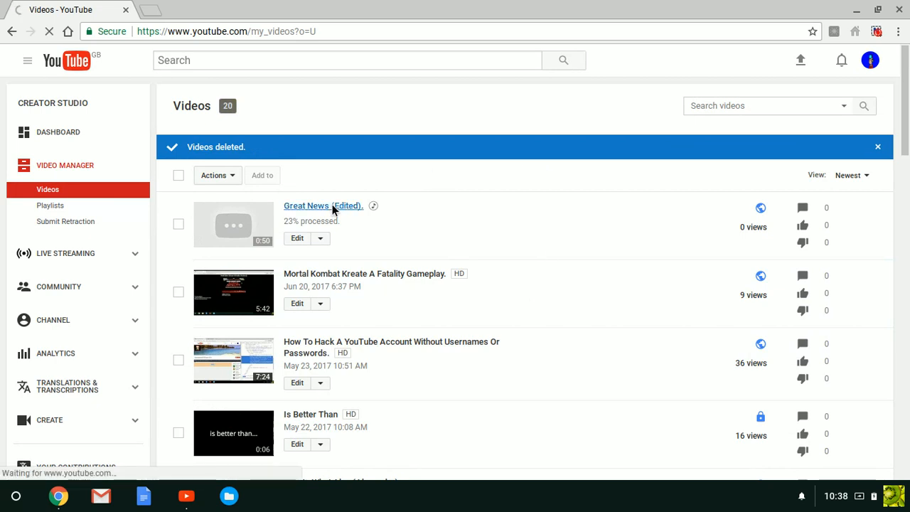
{"action": "left_click", "coordinate": [323, 205]}
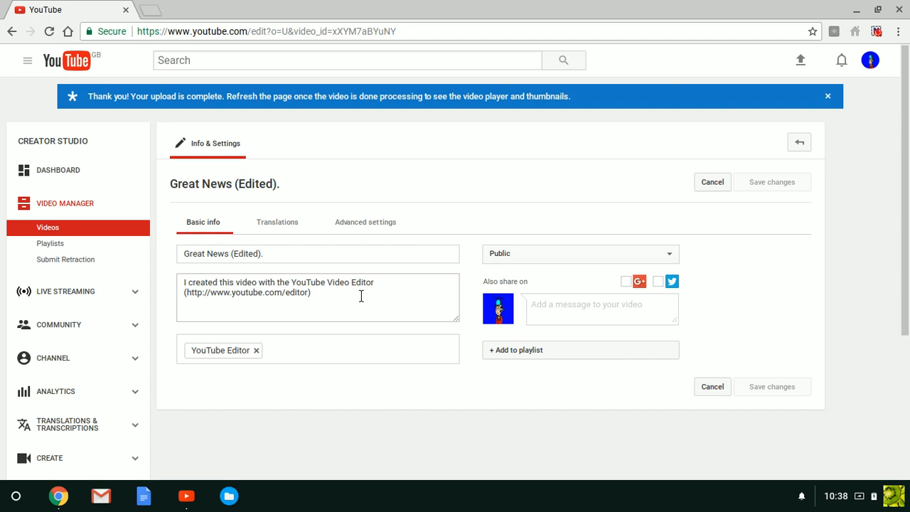
Reload the settings page and select the whole default description.
{"action": "left_click", "coordinate": [48, 31]}
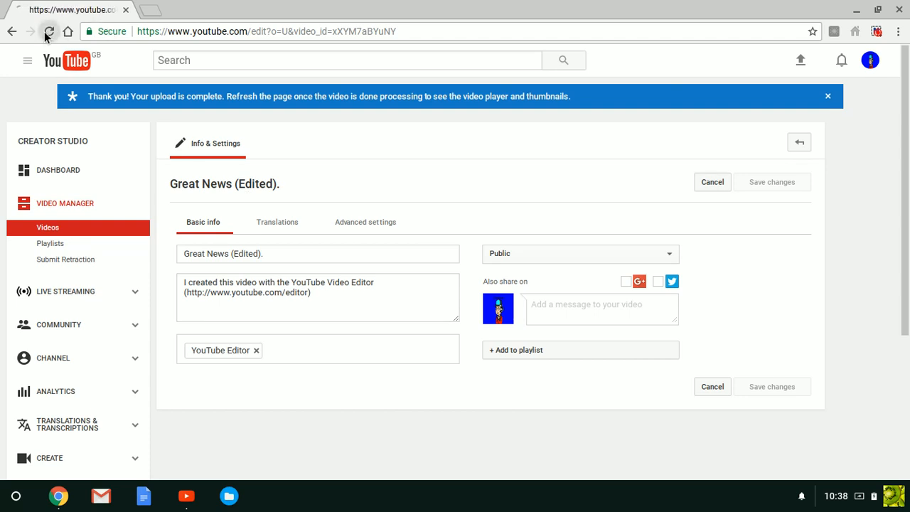
{"action": "left_click", "coordinate": [48, 31]}
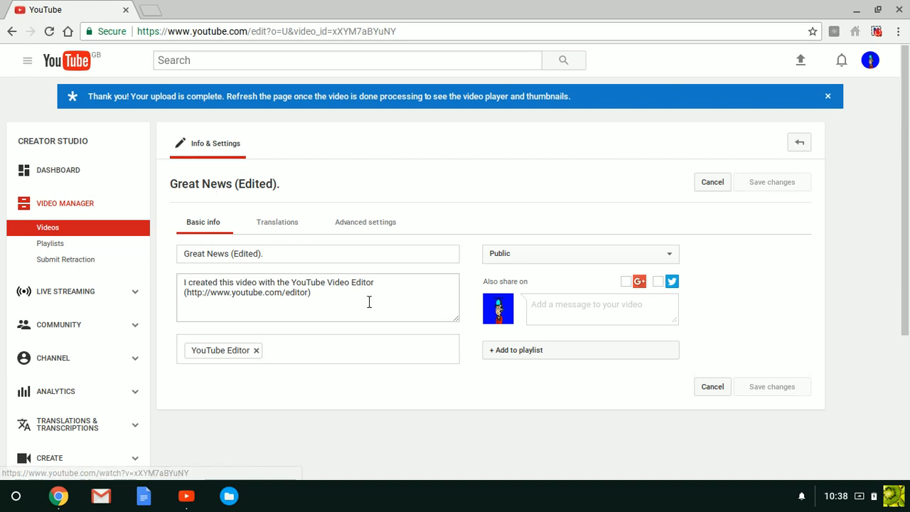
{"action": "triple_click", "coordinate": [285, 281]}
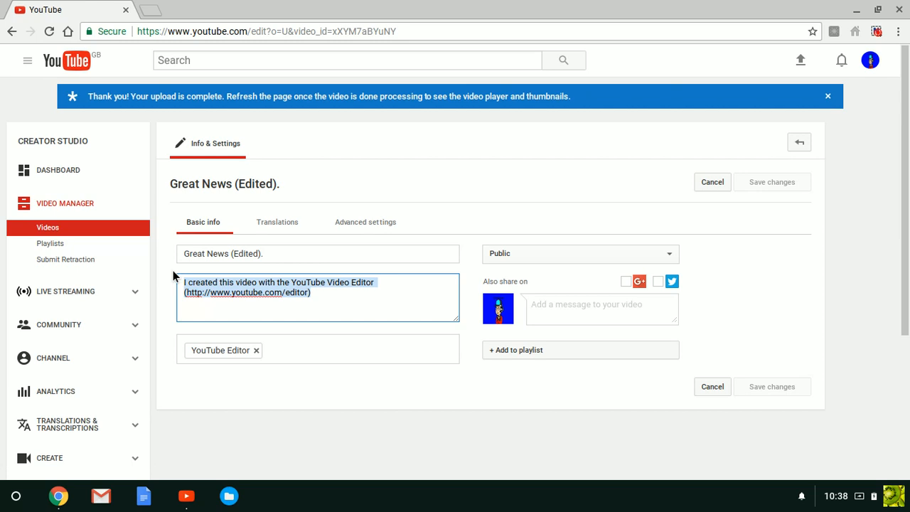
Write the custom description ending 'I edited this vid on YouTube Video Editor.'.
{"action": "type", "text": "See Mac"}
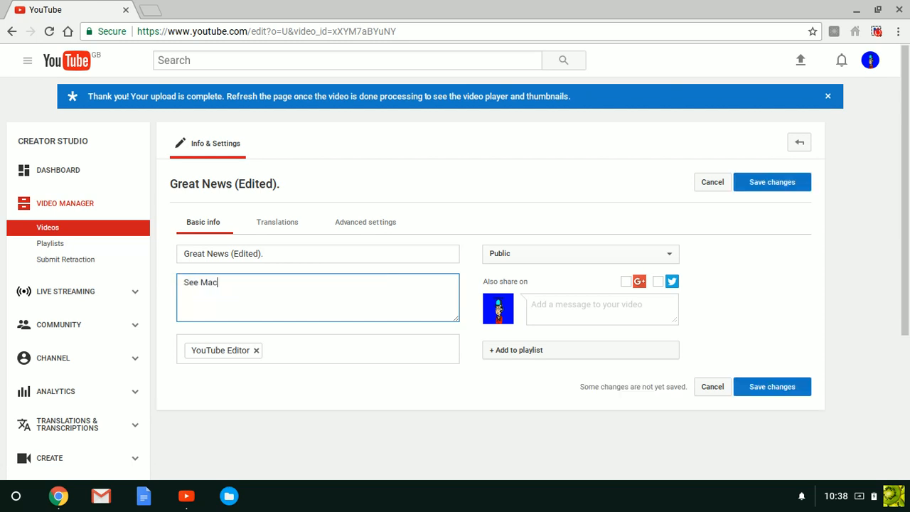
{"action": "type", "text": "usoperAnd"}
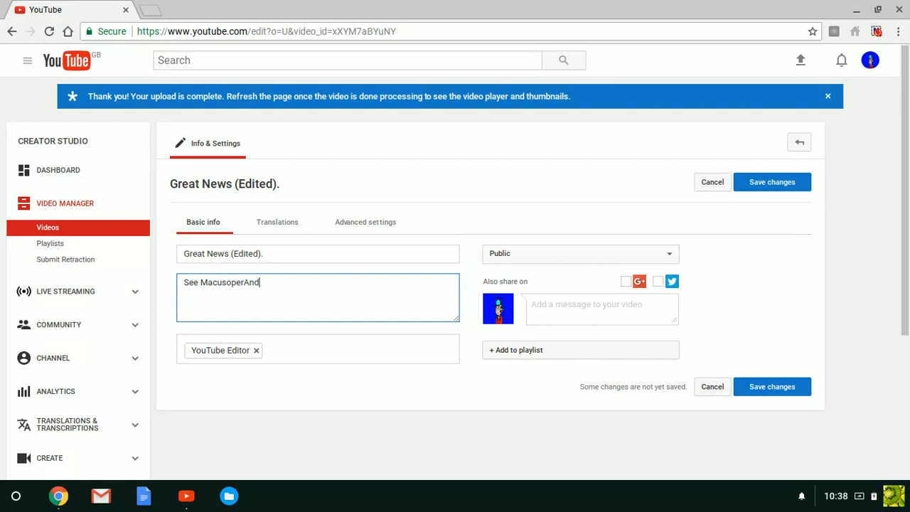
{"action": "type", "text": "TNT."}
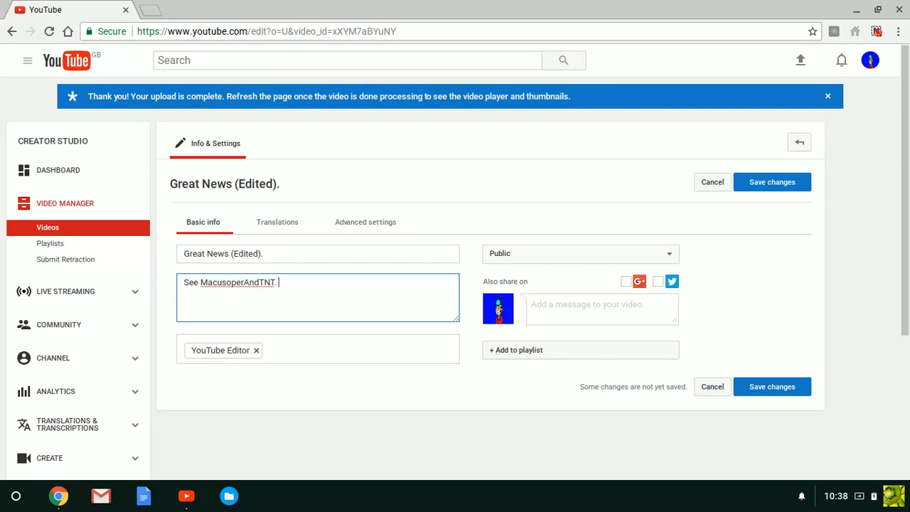
{"action": "type", "text": "Nothing will"}
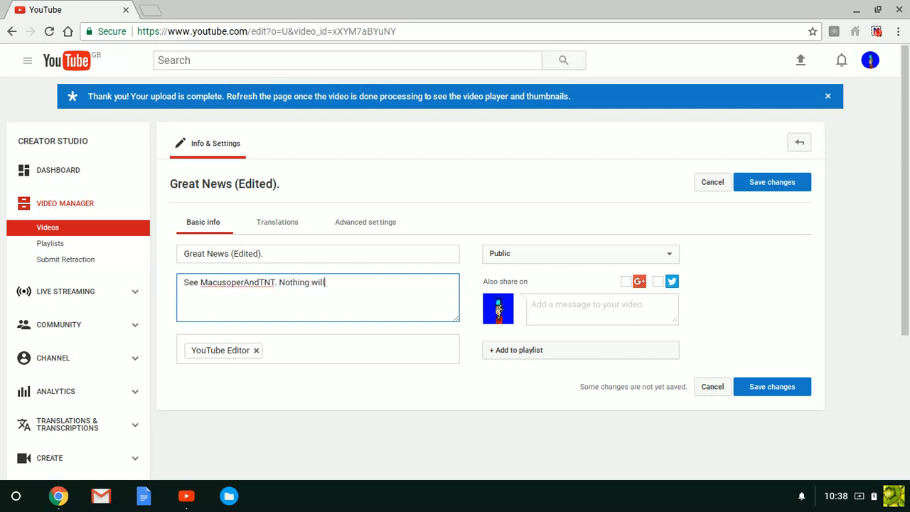
{"action": "type", "text": "s"}
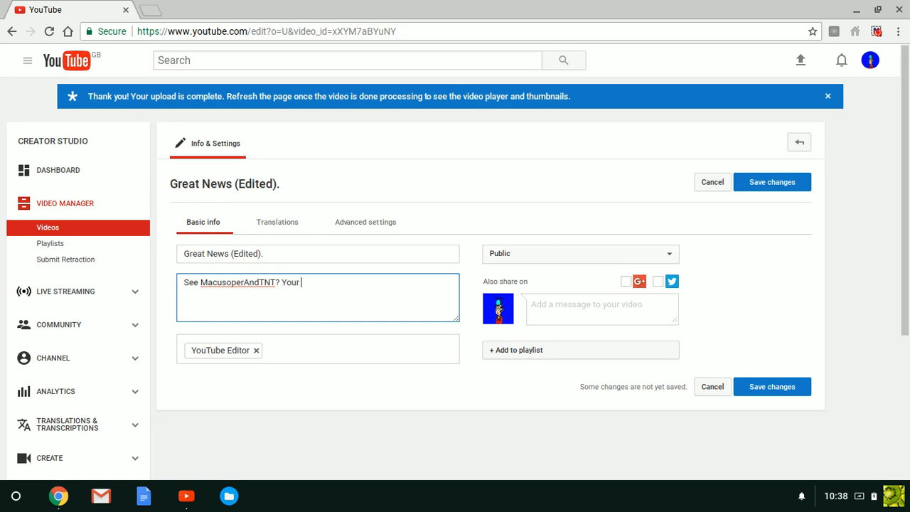
{"action": "type", "text": "vids"}
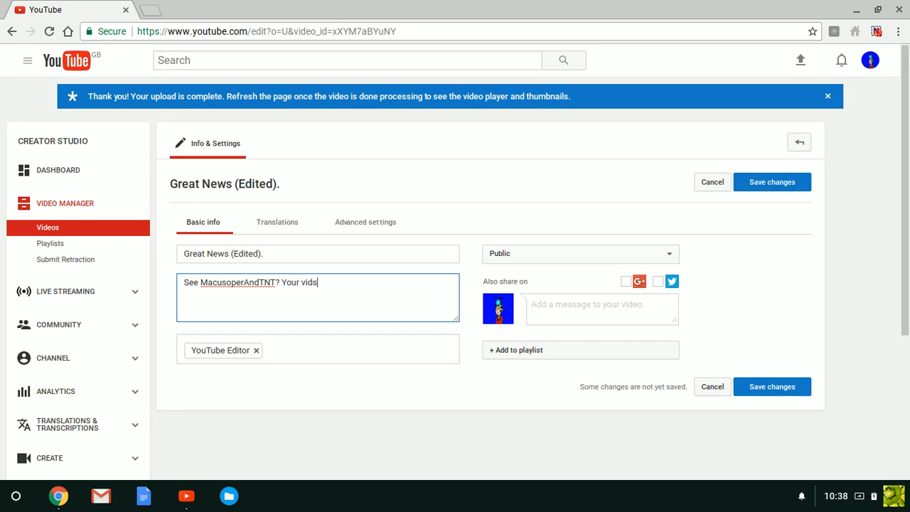
{"action": "type", "text": ",are and always will be edited."}
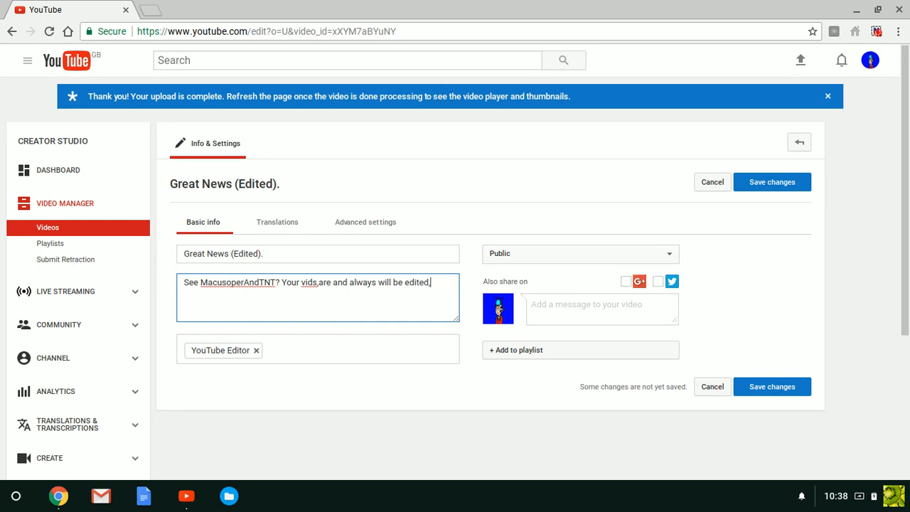
{"action": "type", "text": "no matter who edit"}
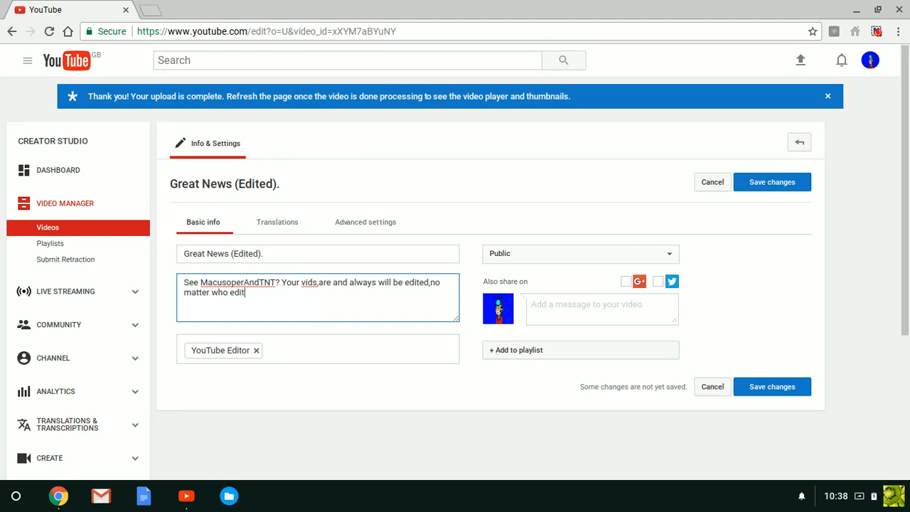
{"action": "type", "text": "s the vids."}
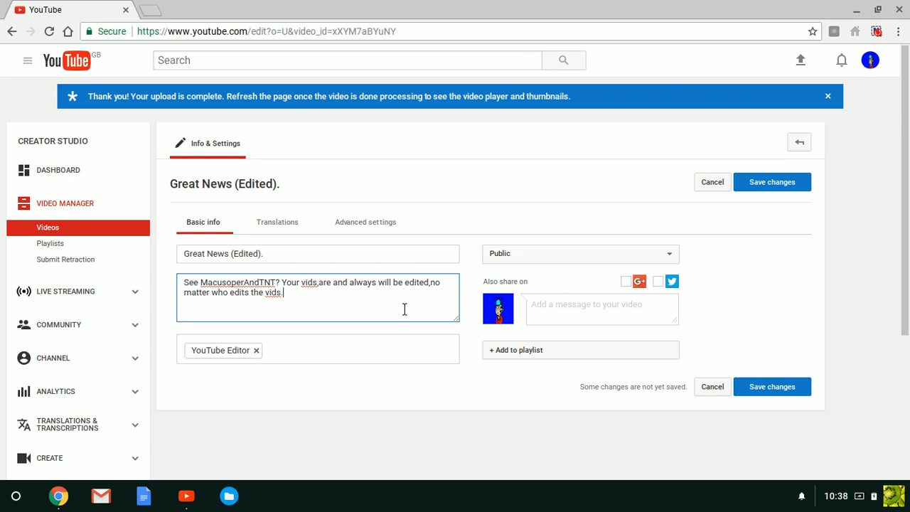
{"action": "type", "text": "or where they edit it. I edited this vid on"}
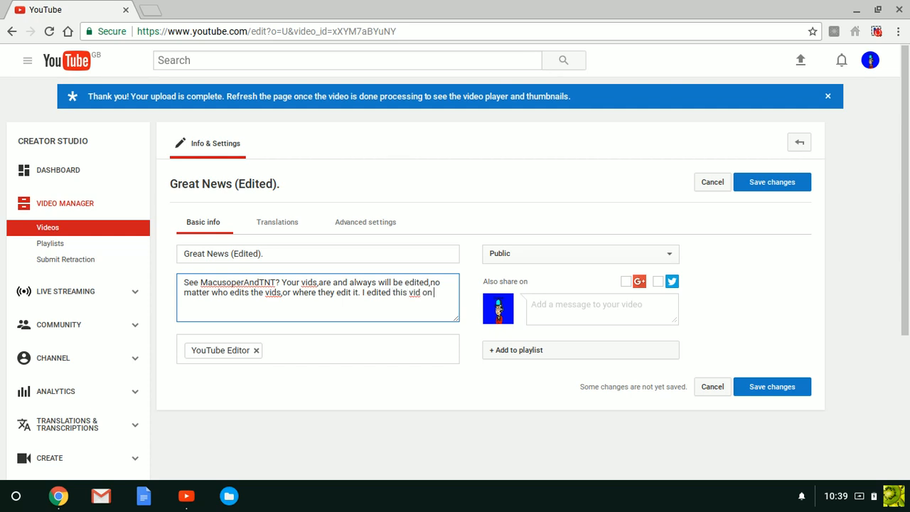
{"action": "type", "text": "YouTube Video Edit"}
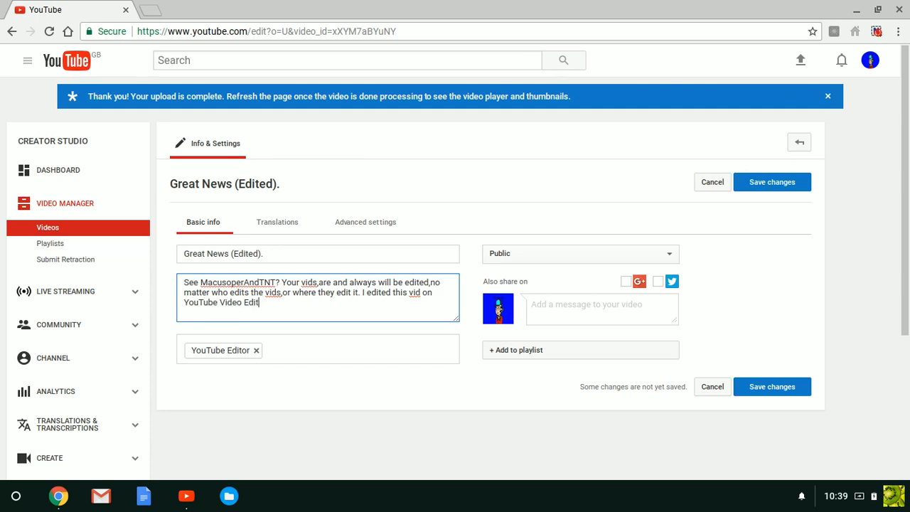
{"action": "type", "text": "or."}
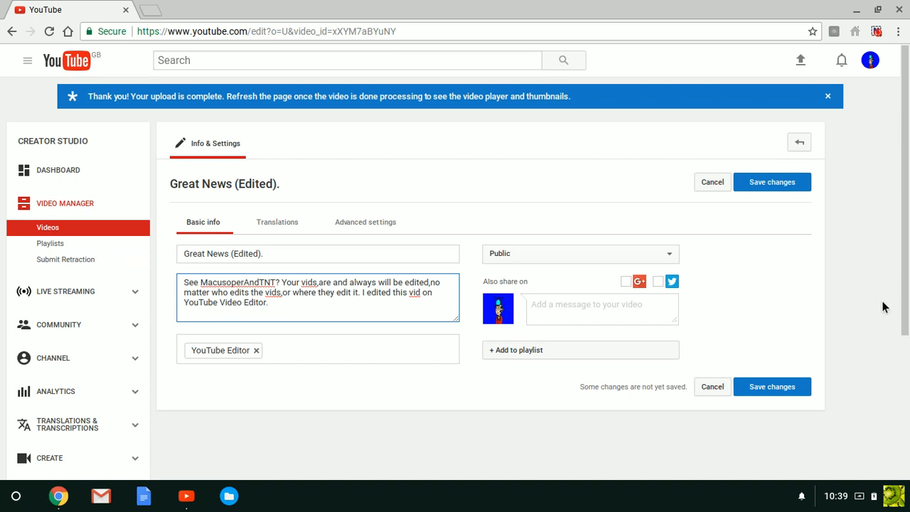
{"action": "mouse_move", "coordinate": [771, 387]}
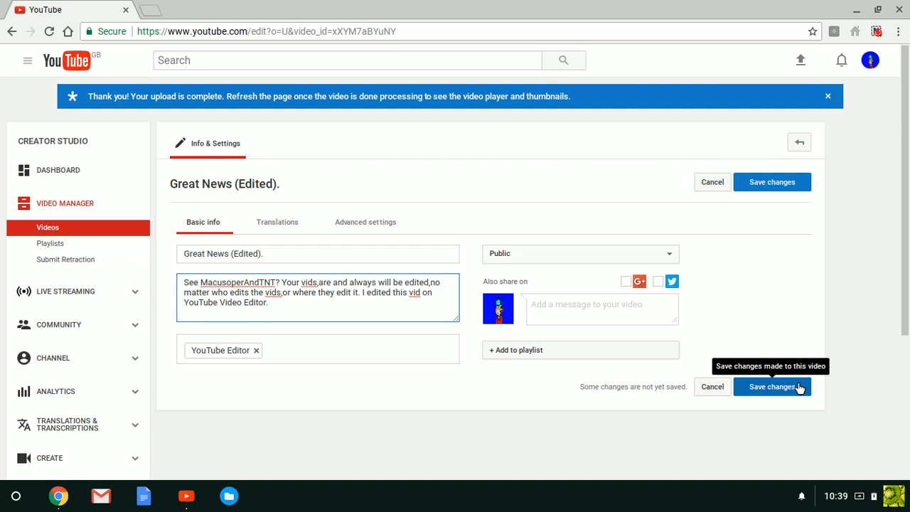
Save the changed description for Great News (Edited).
{"action": "left_click", "coordinate": [770, 387]}
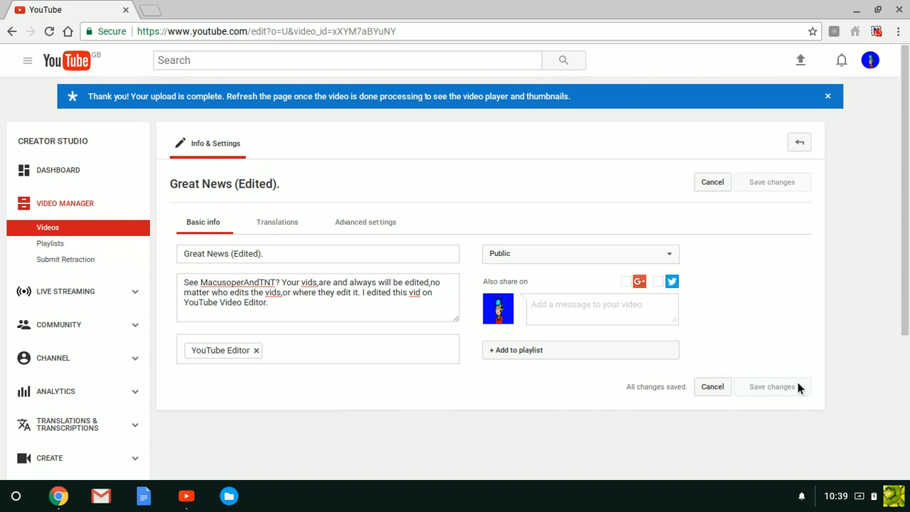
{"action": "left_click", "coordinate": [48, 32]}
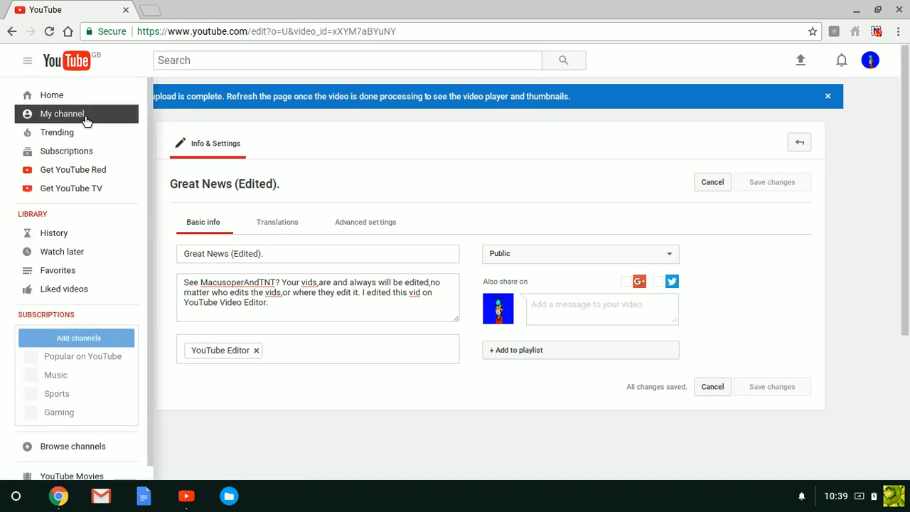
Go to My channel to show the MiraculousLadybugYes home page with its recent videos.
{"action": "left_click", "coordinate": [62, 113]}
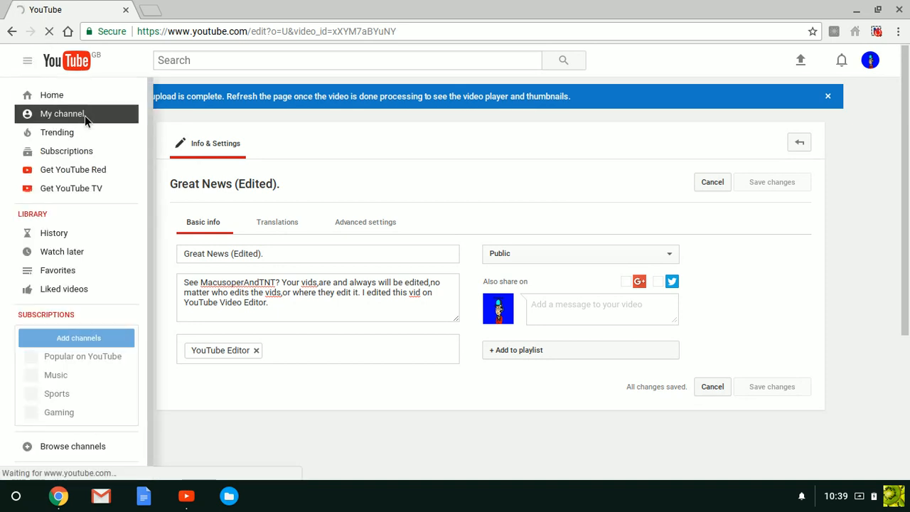
{"action": "left_click", "coordinate": [62, 114]}
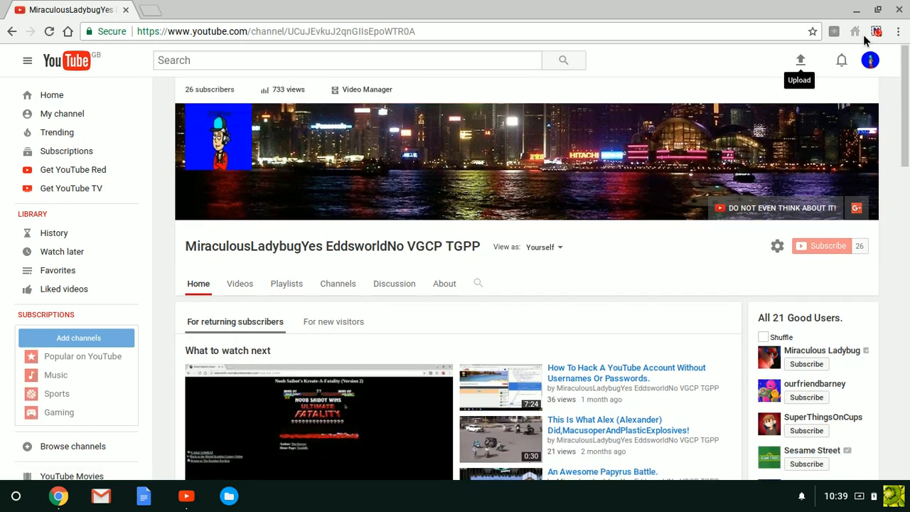
{"action": "left_click", "coordinate": [876, 31]}
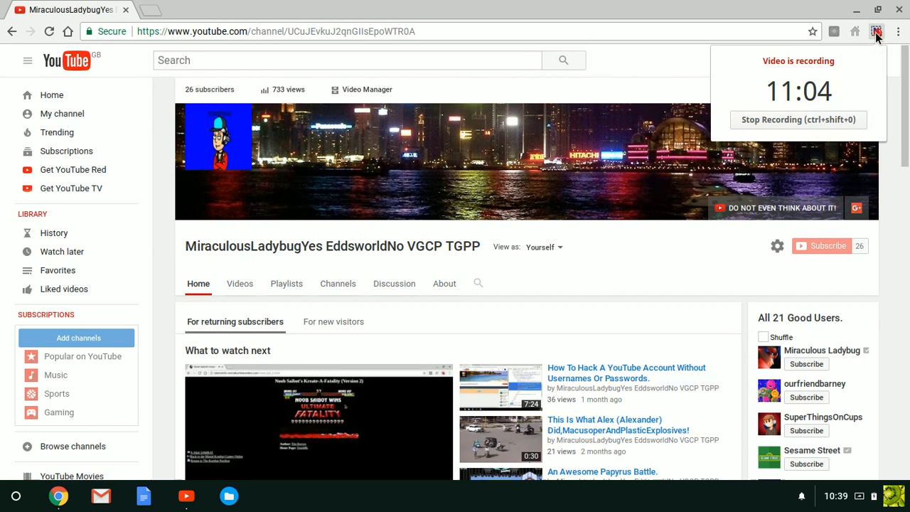